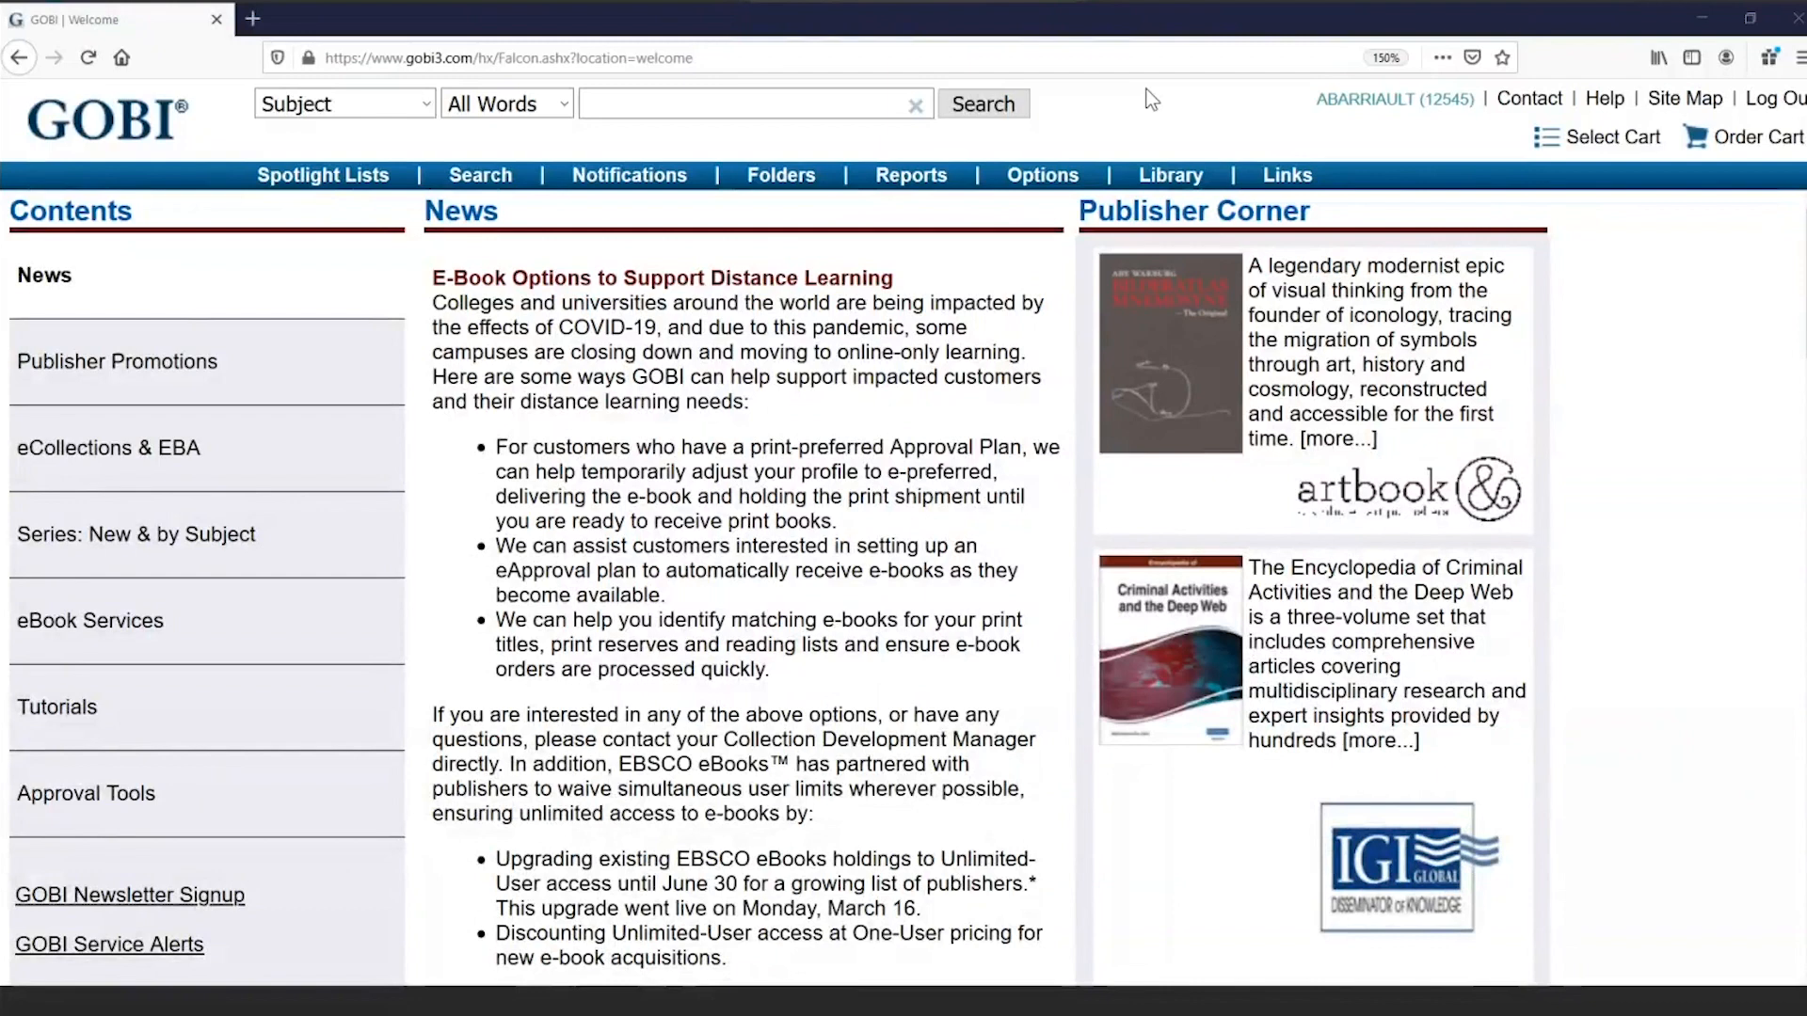
- Bring up the eSuppliers list under Library Administration to check contract status
click(1171, 175)
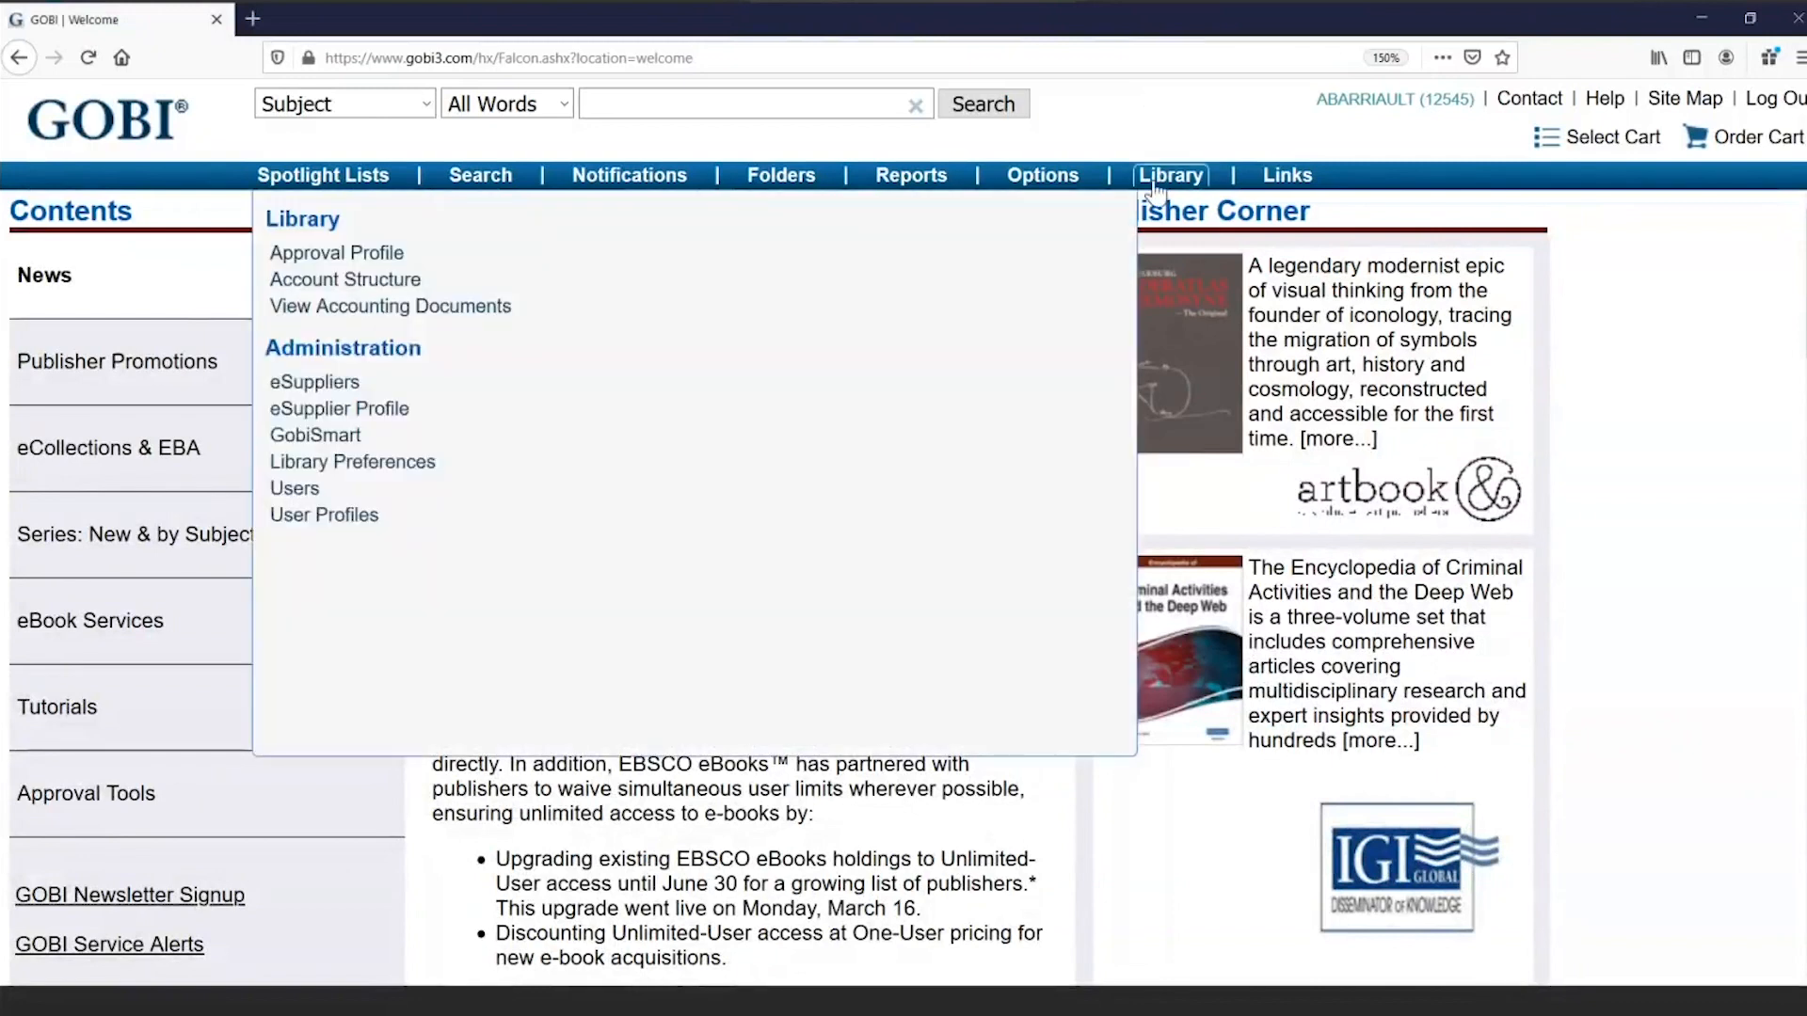
click(314, 382)
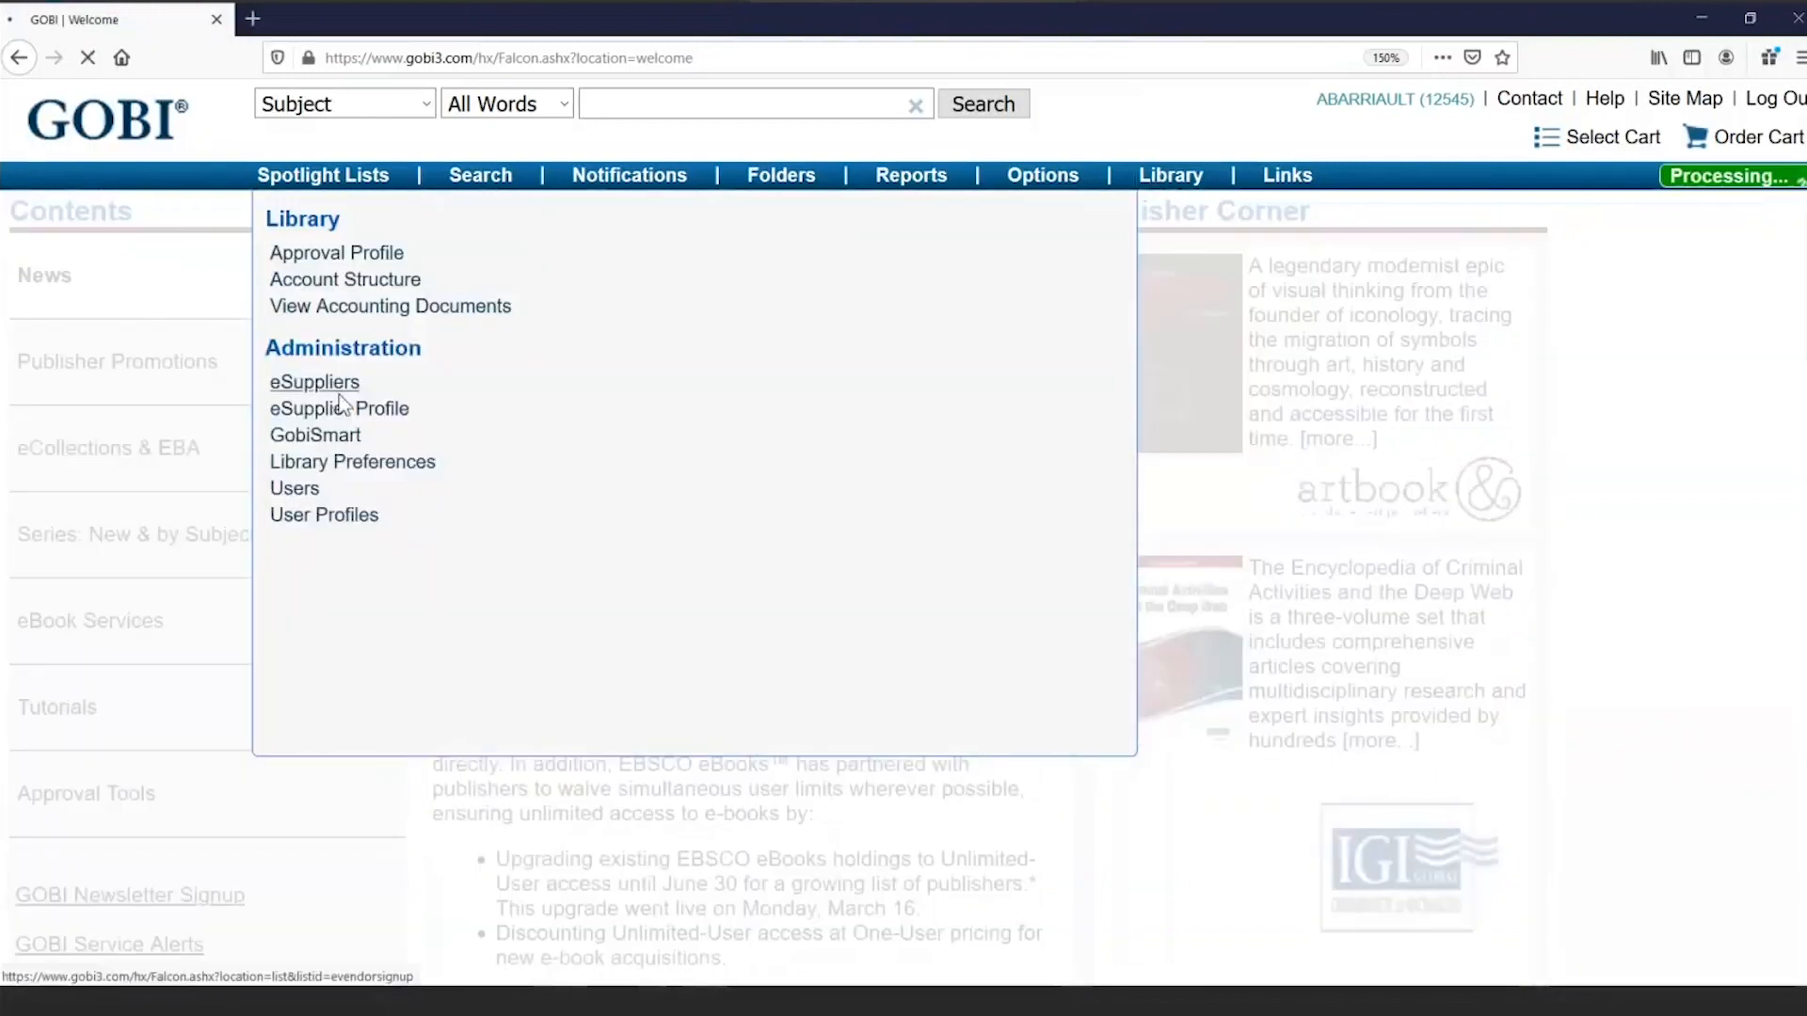
click(312, 382)
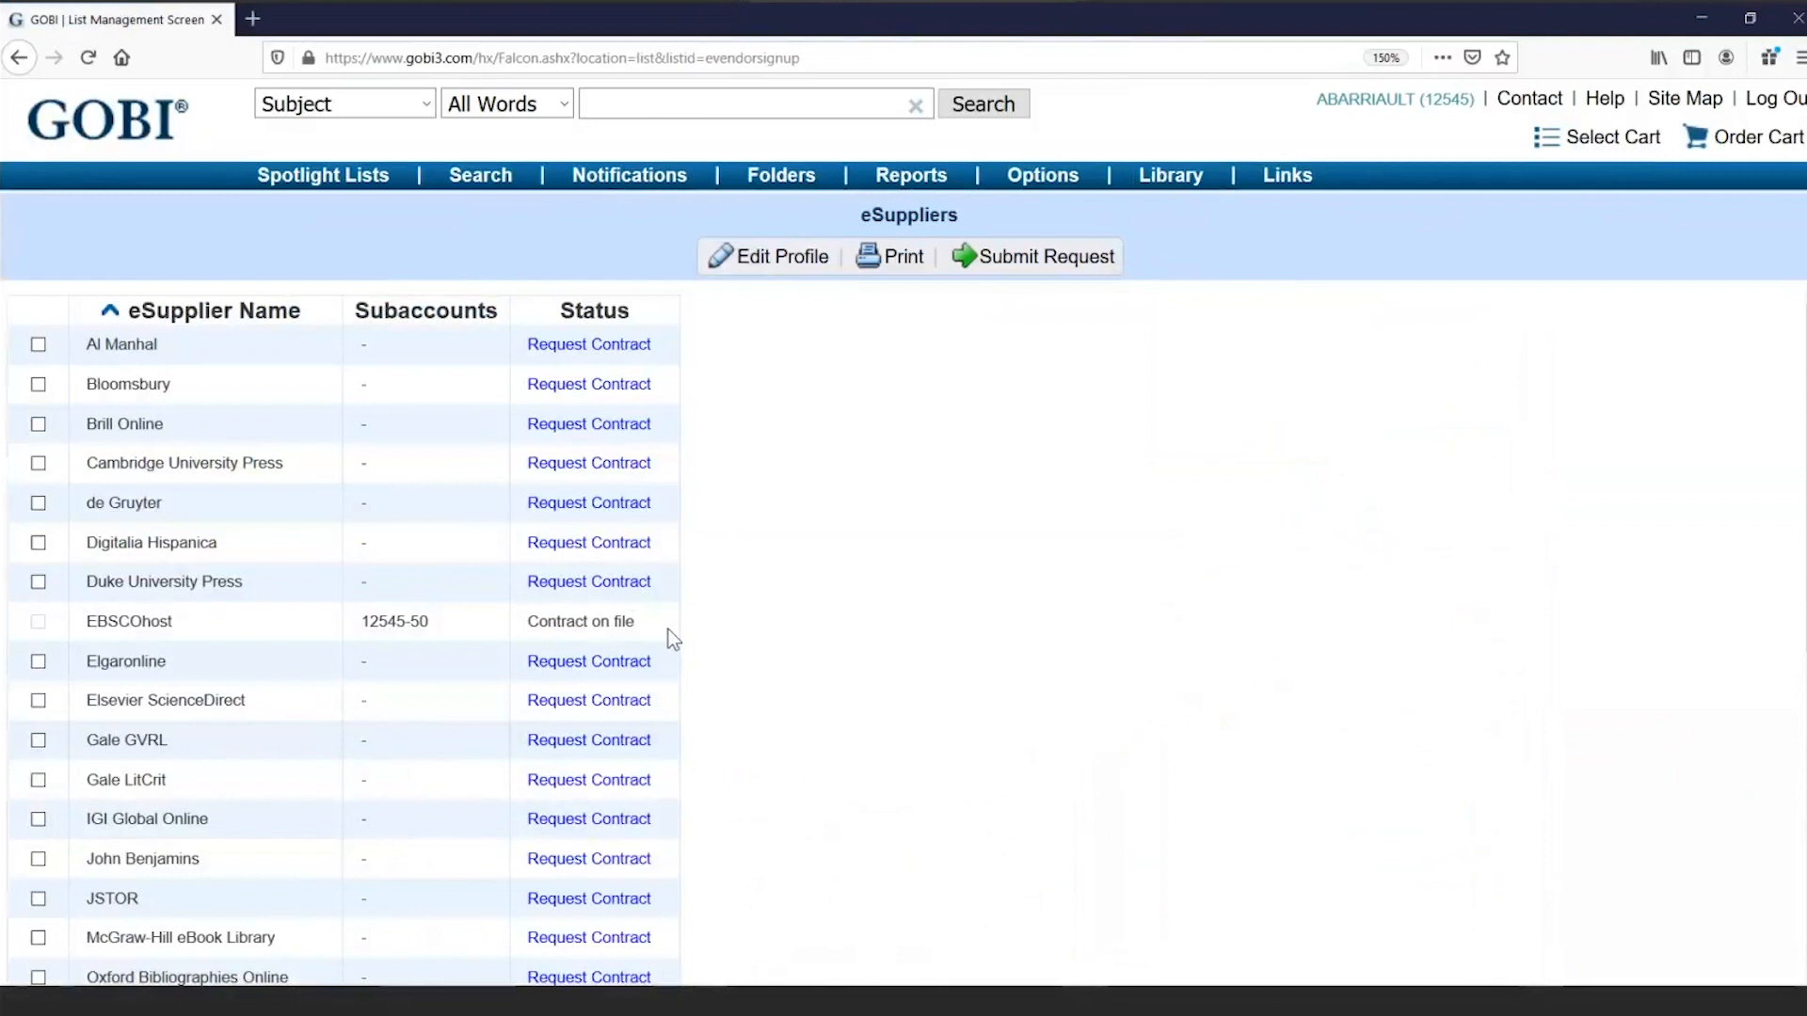
mouse_move(683, 640)
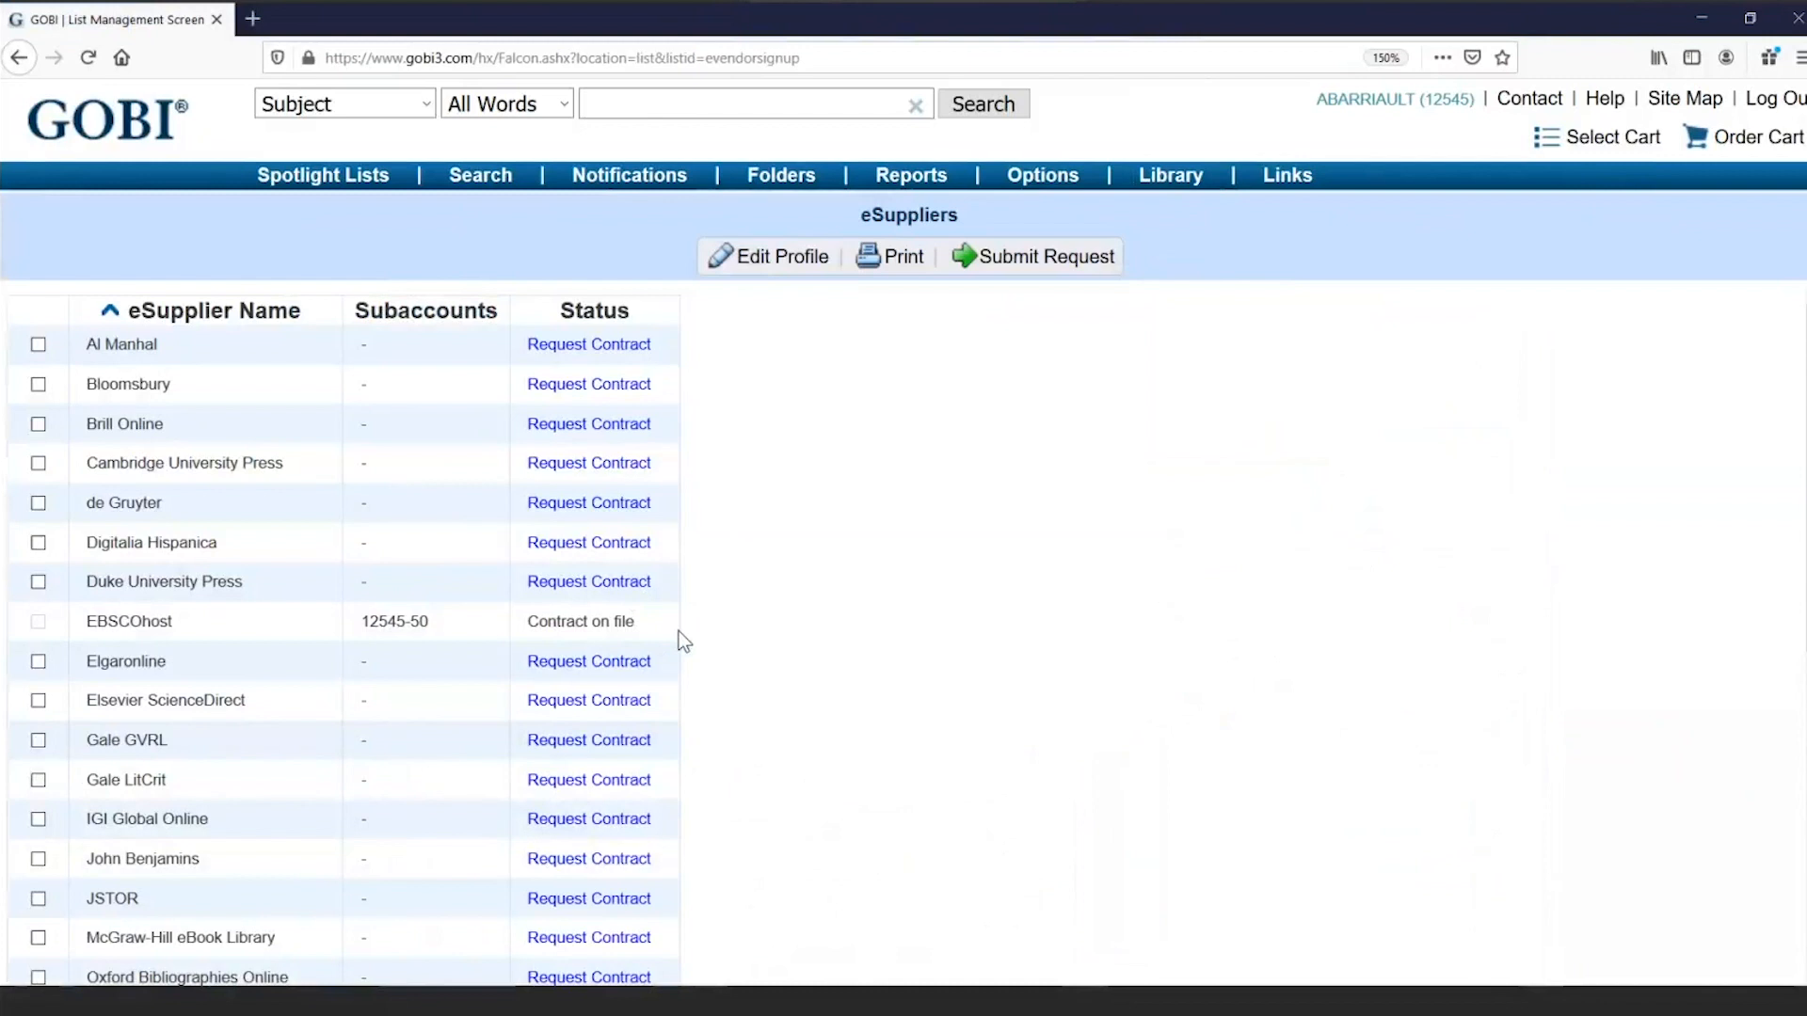
mouse_move(732, 632)
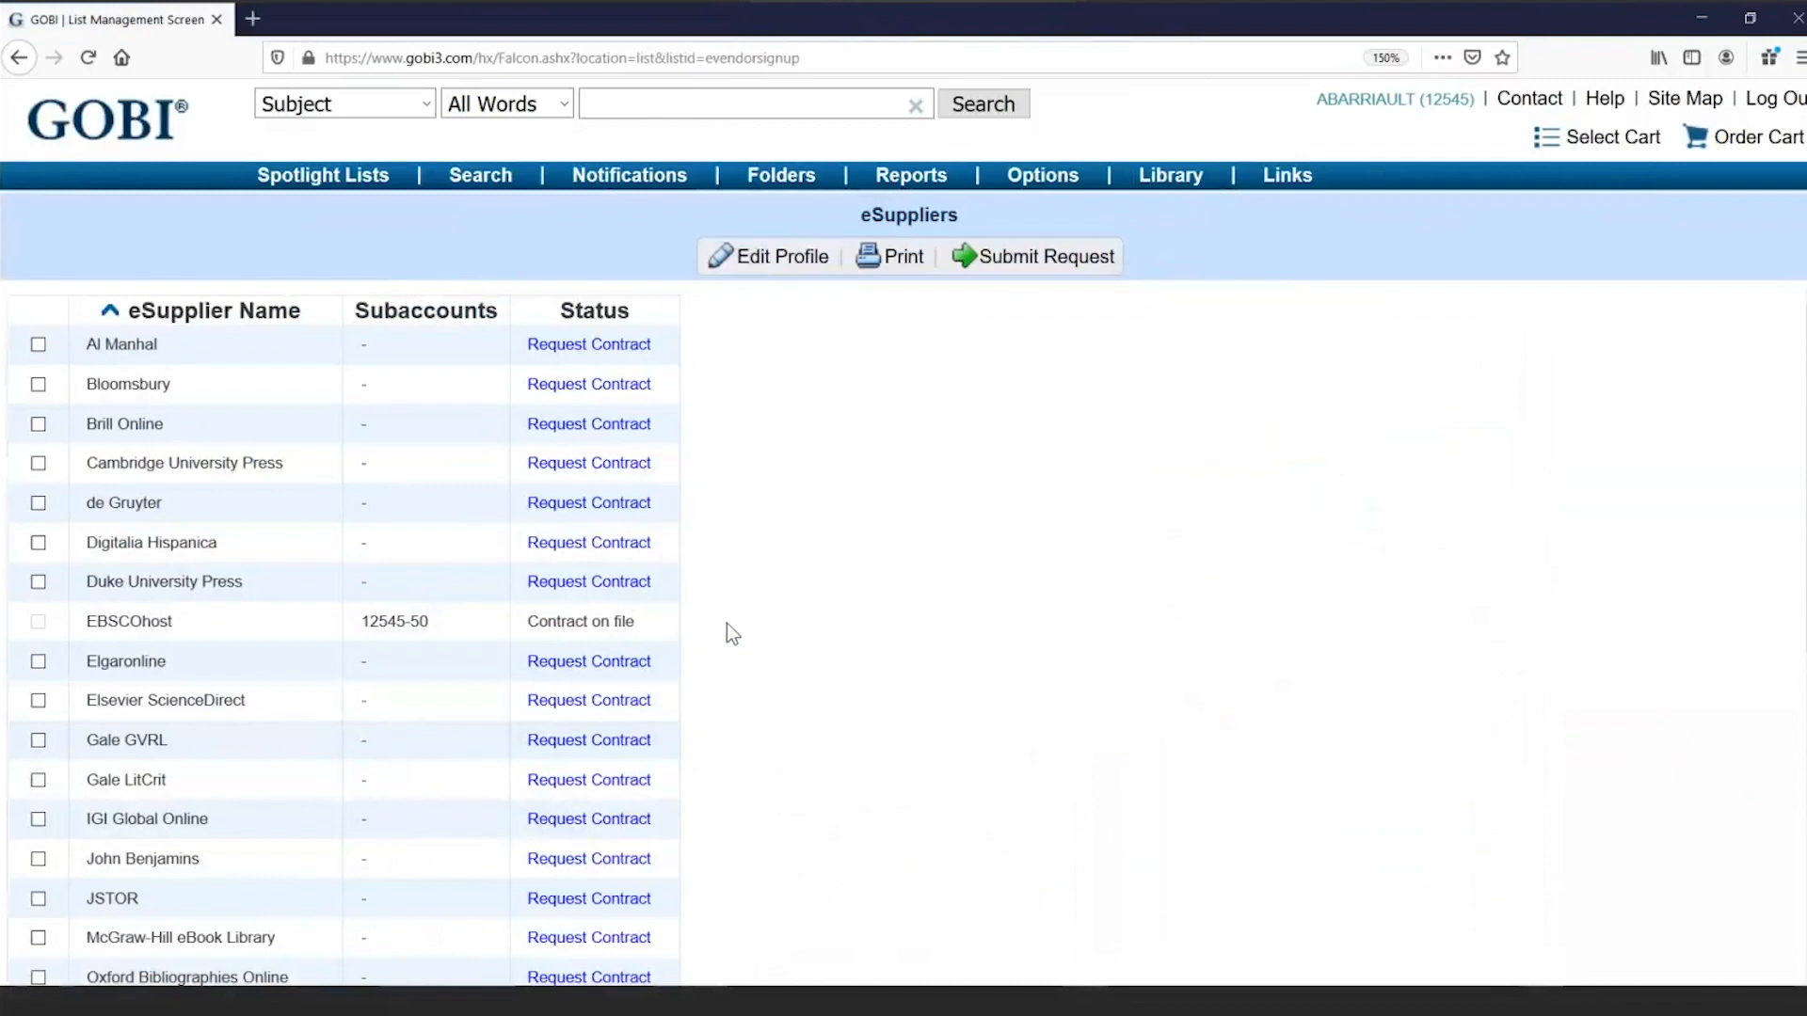
mouse_move(803, 636)
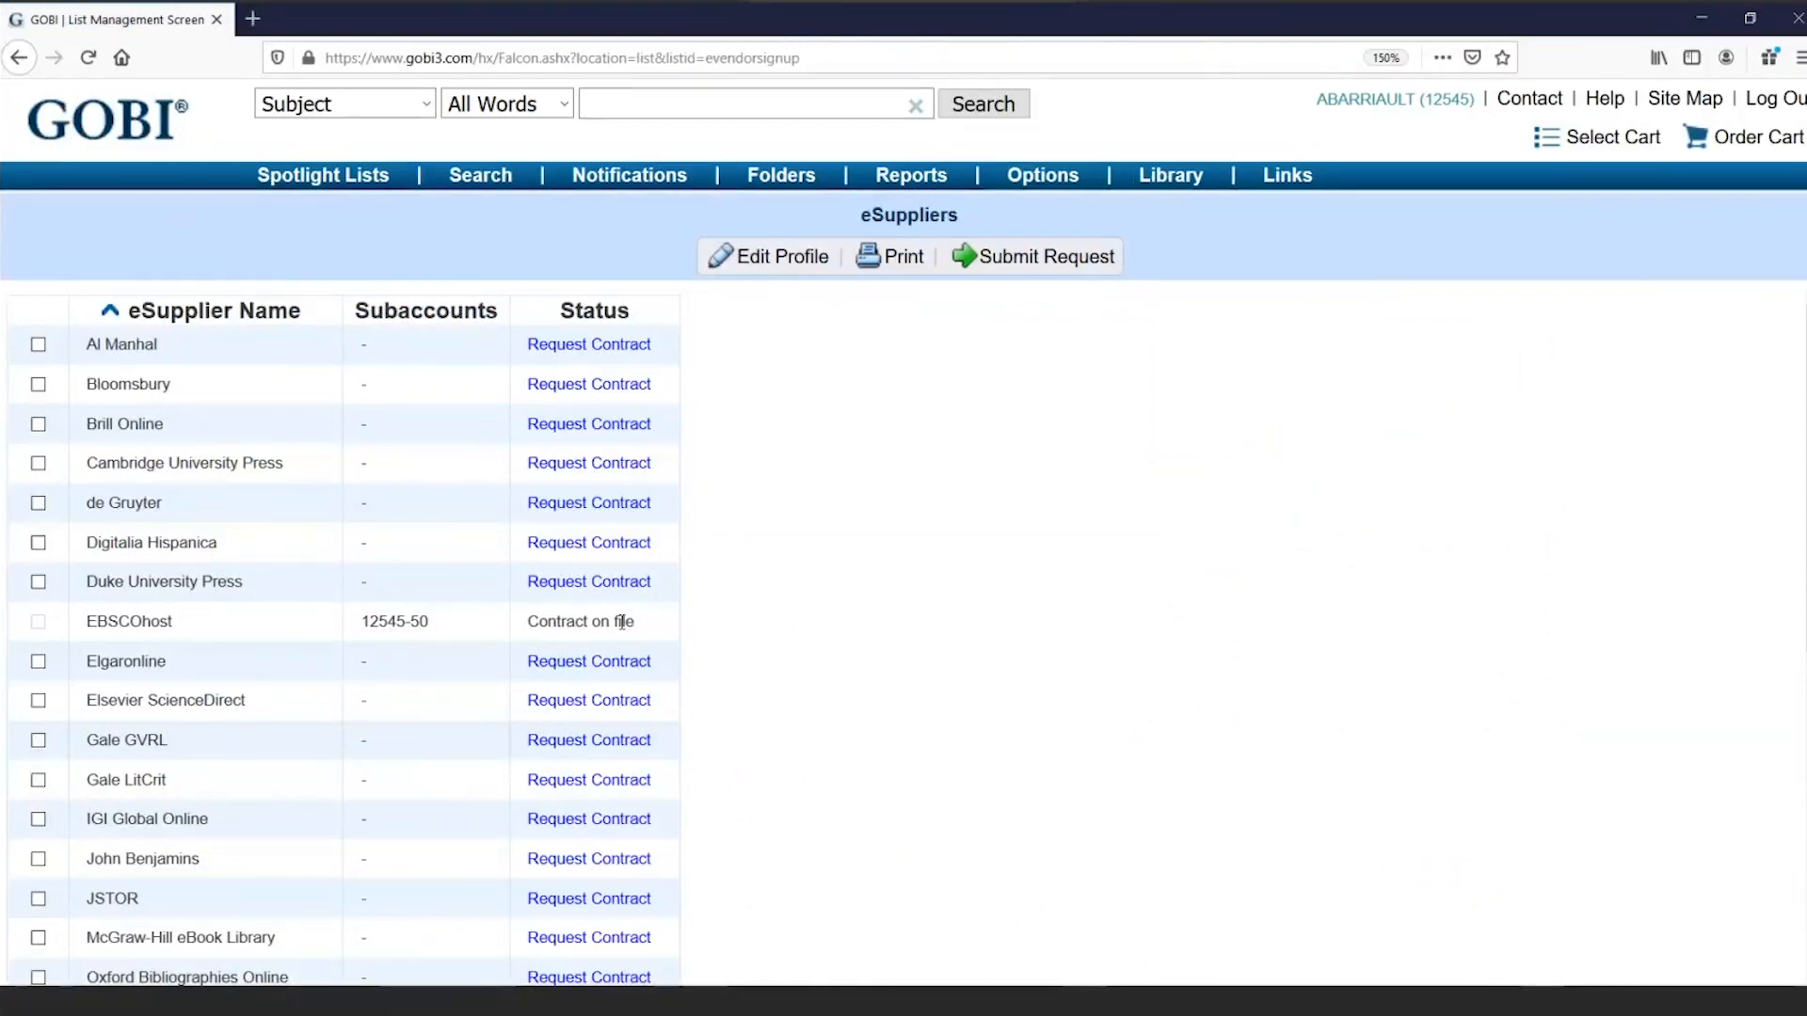
mouse_move(666, 640)
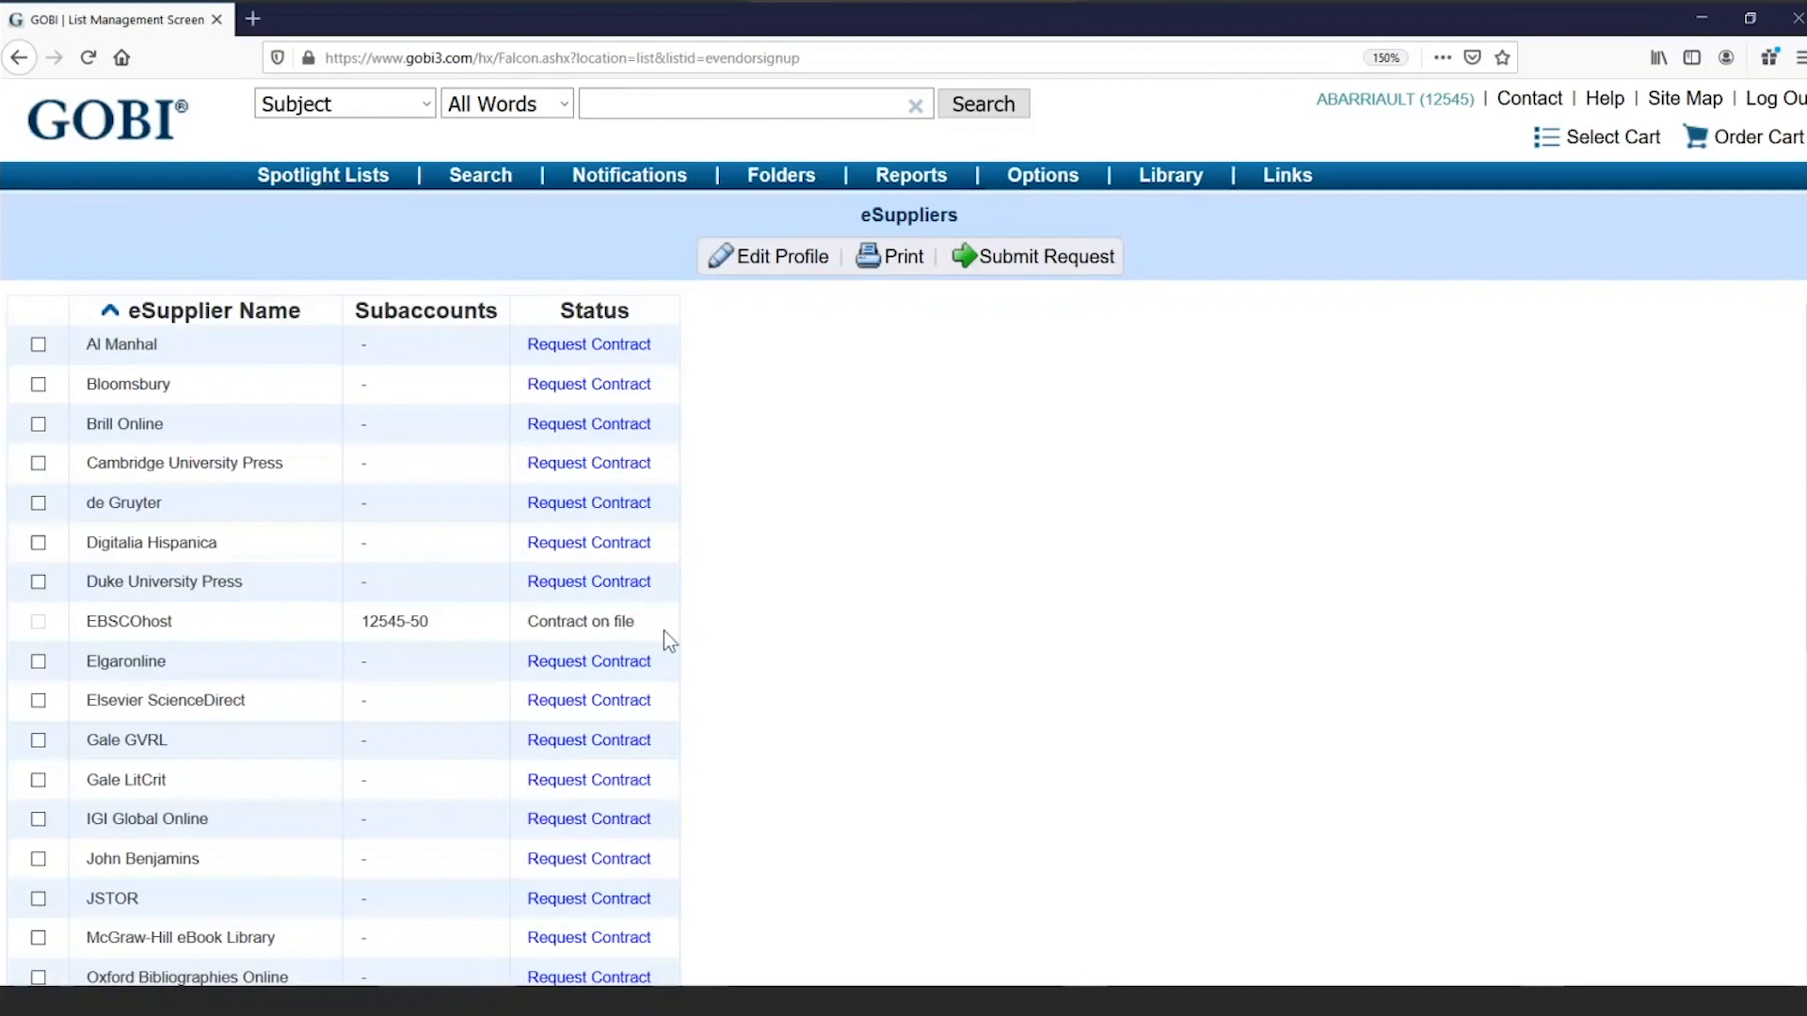
mouse_move(963, 632)
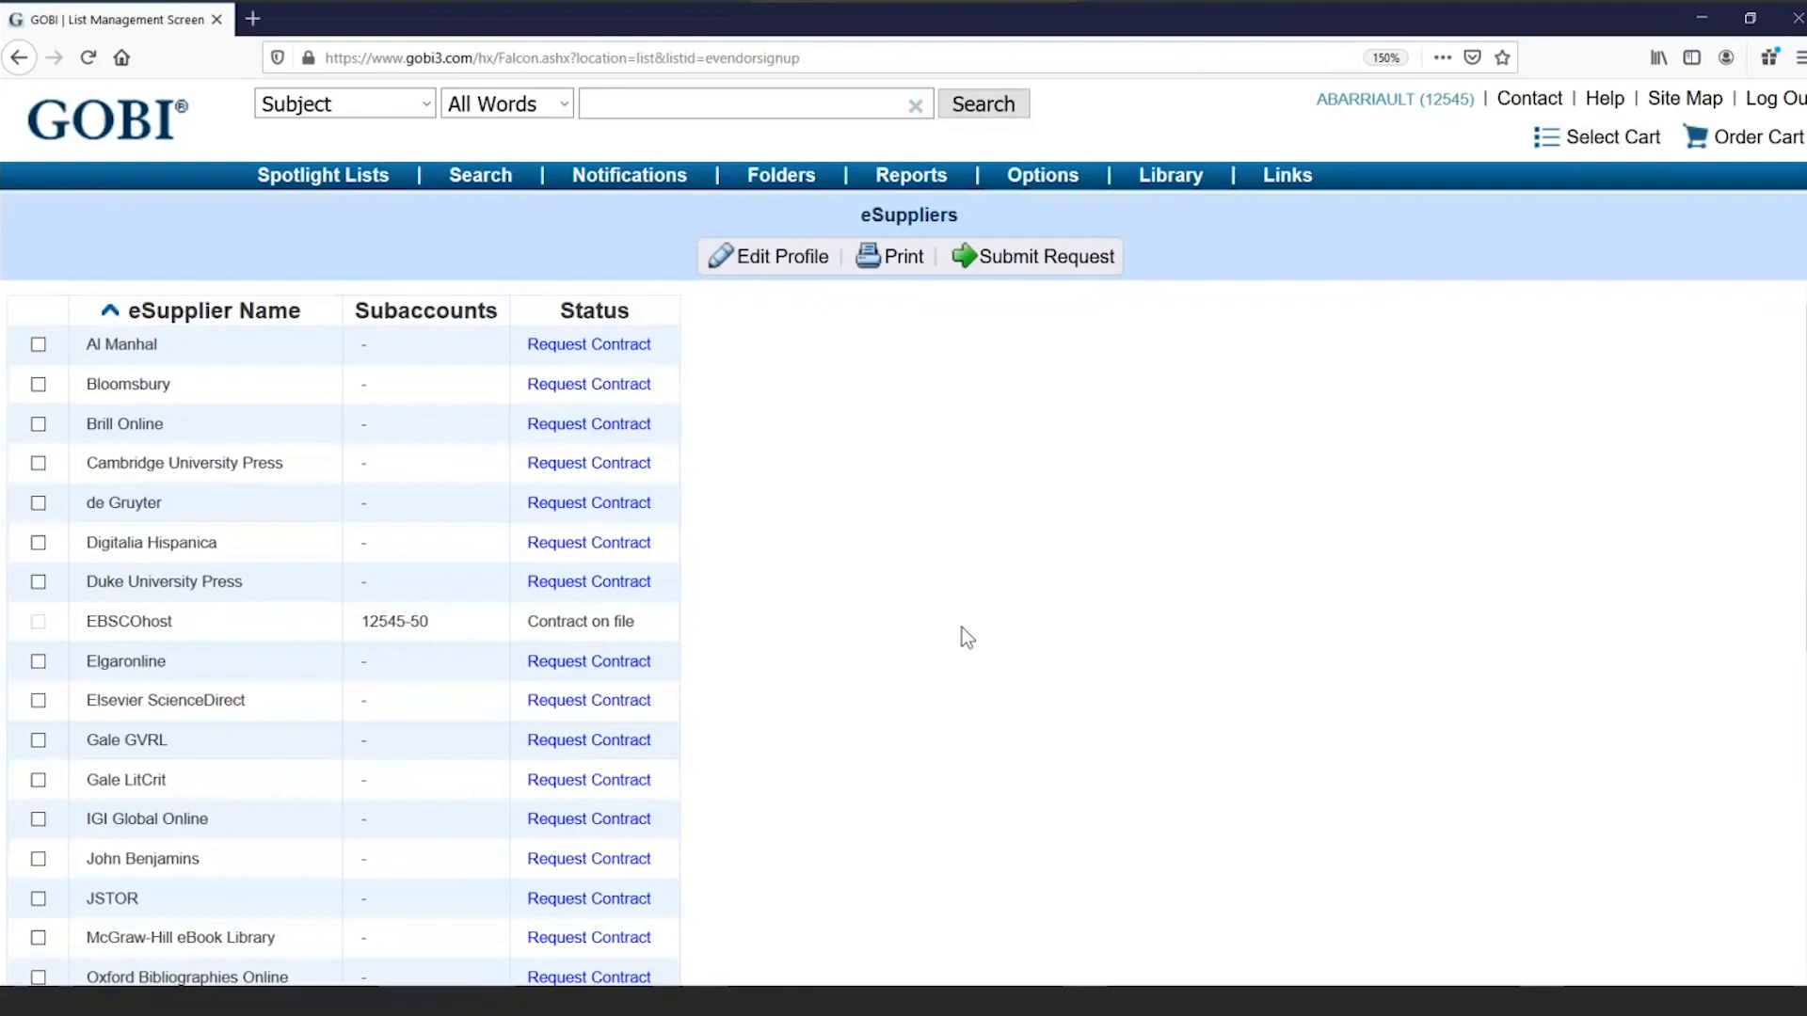
mouse_move(1752, 143)
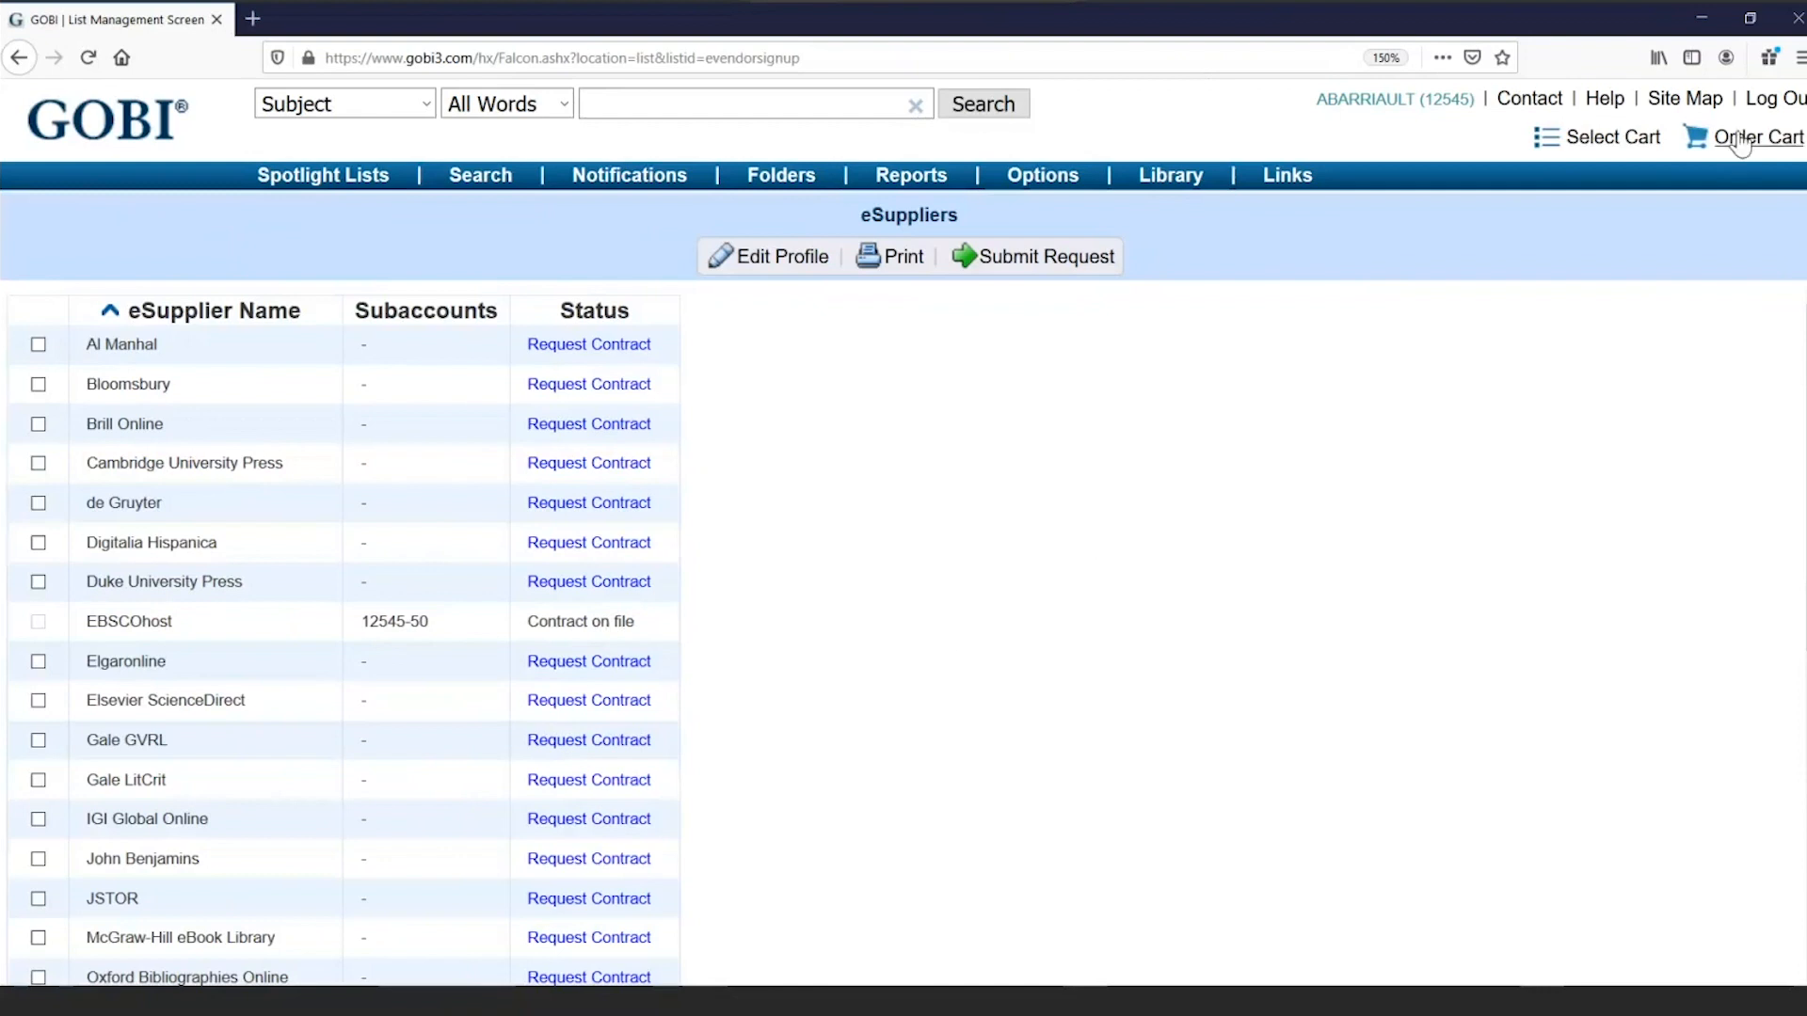
- Save order details for the nursing care planning e-book with the EBSCOhost - 3 User option
click(1756, 136)
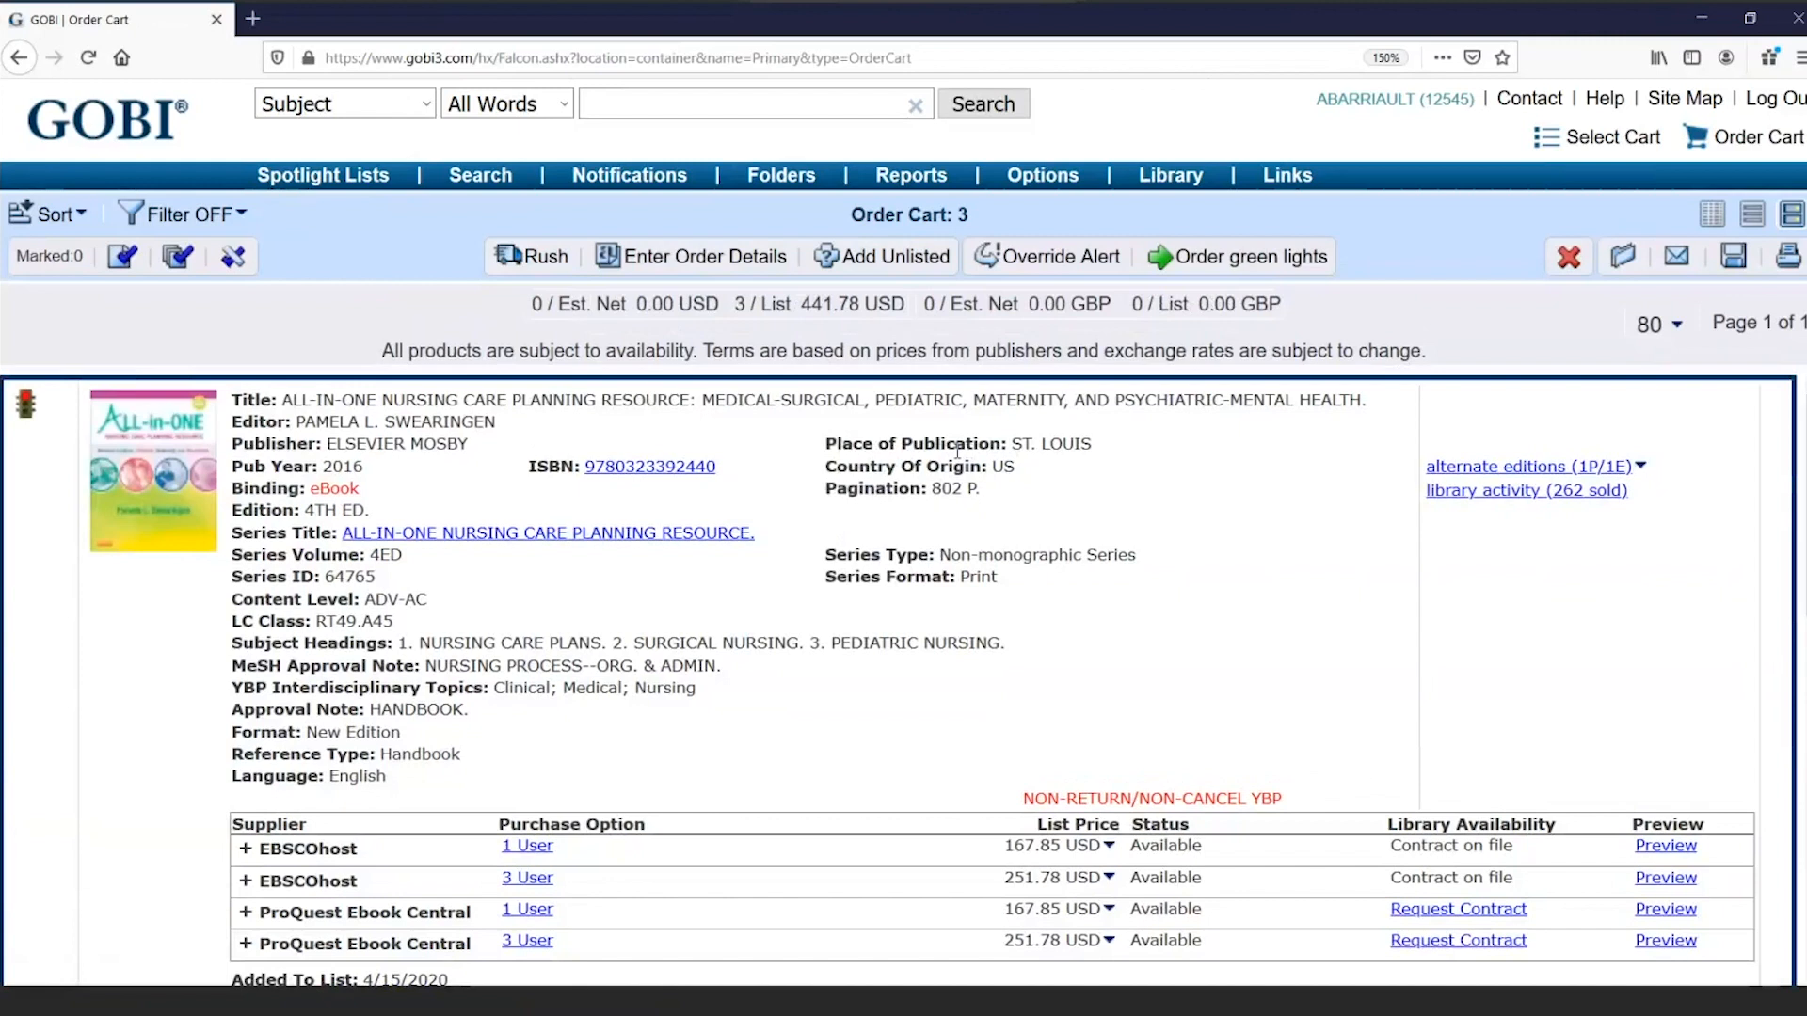
mouse_move(956, 475)
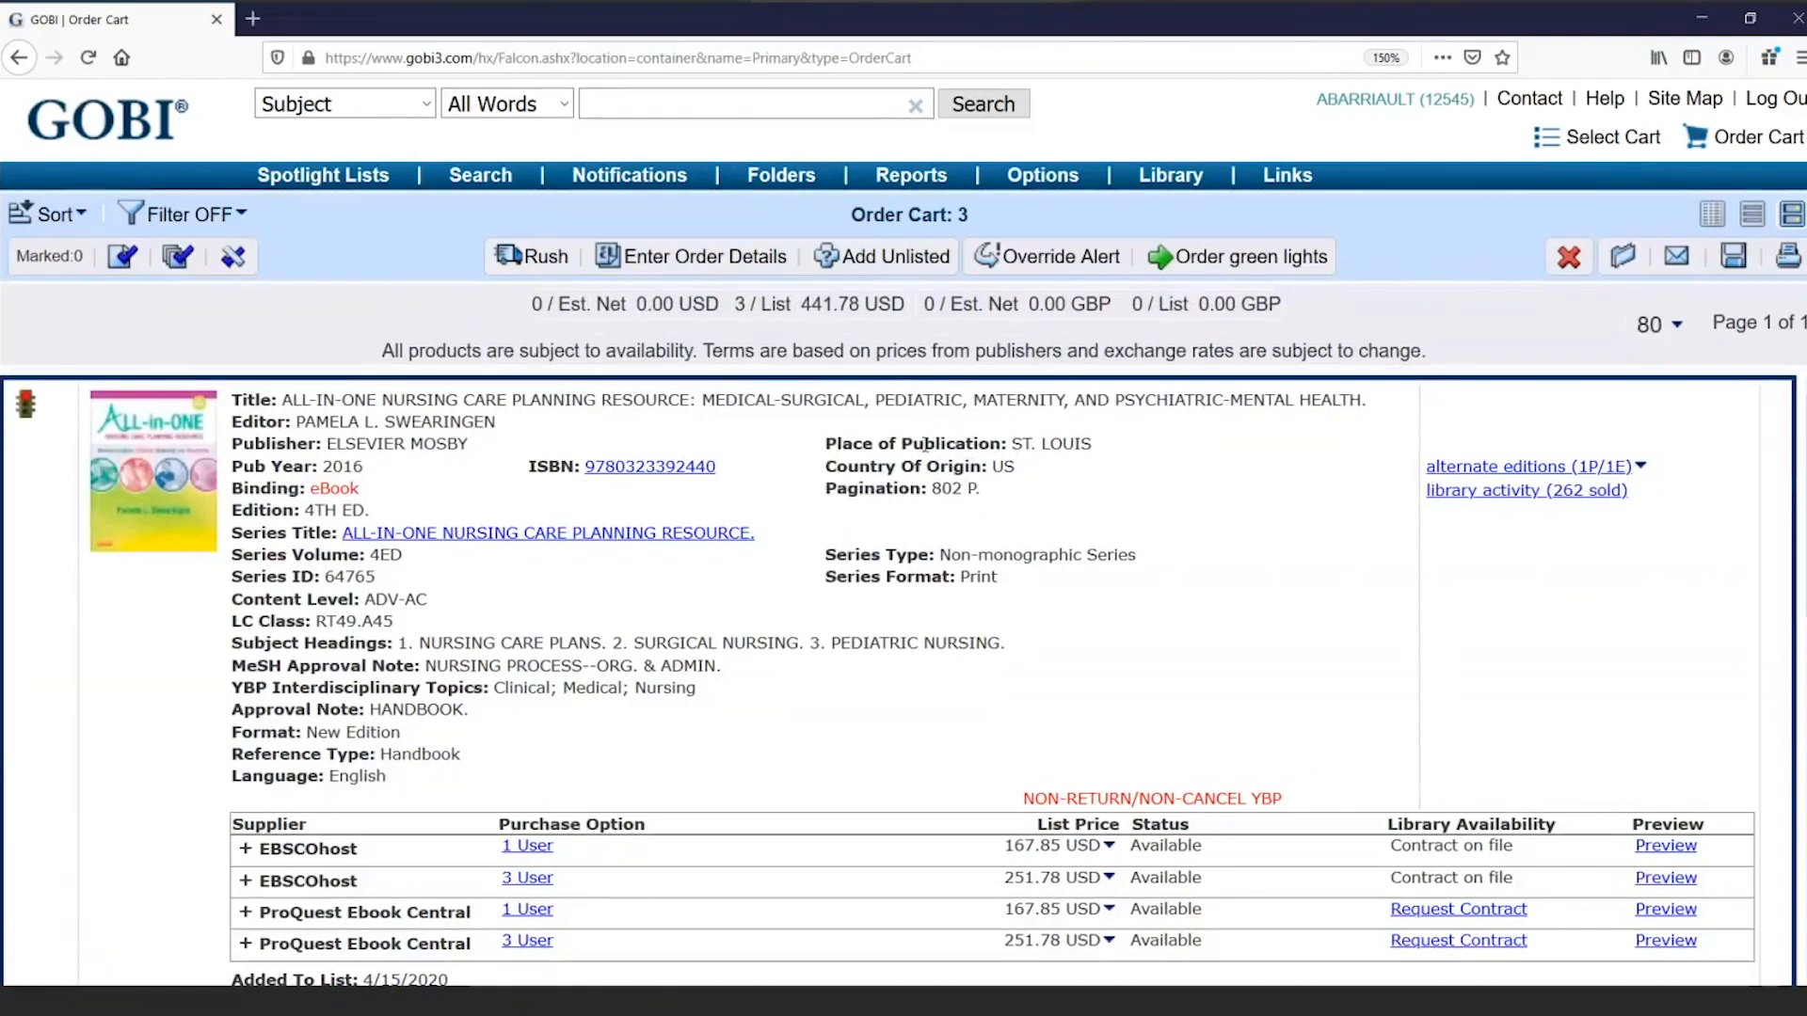
mouse_move(753, 495)
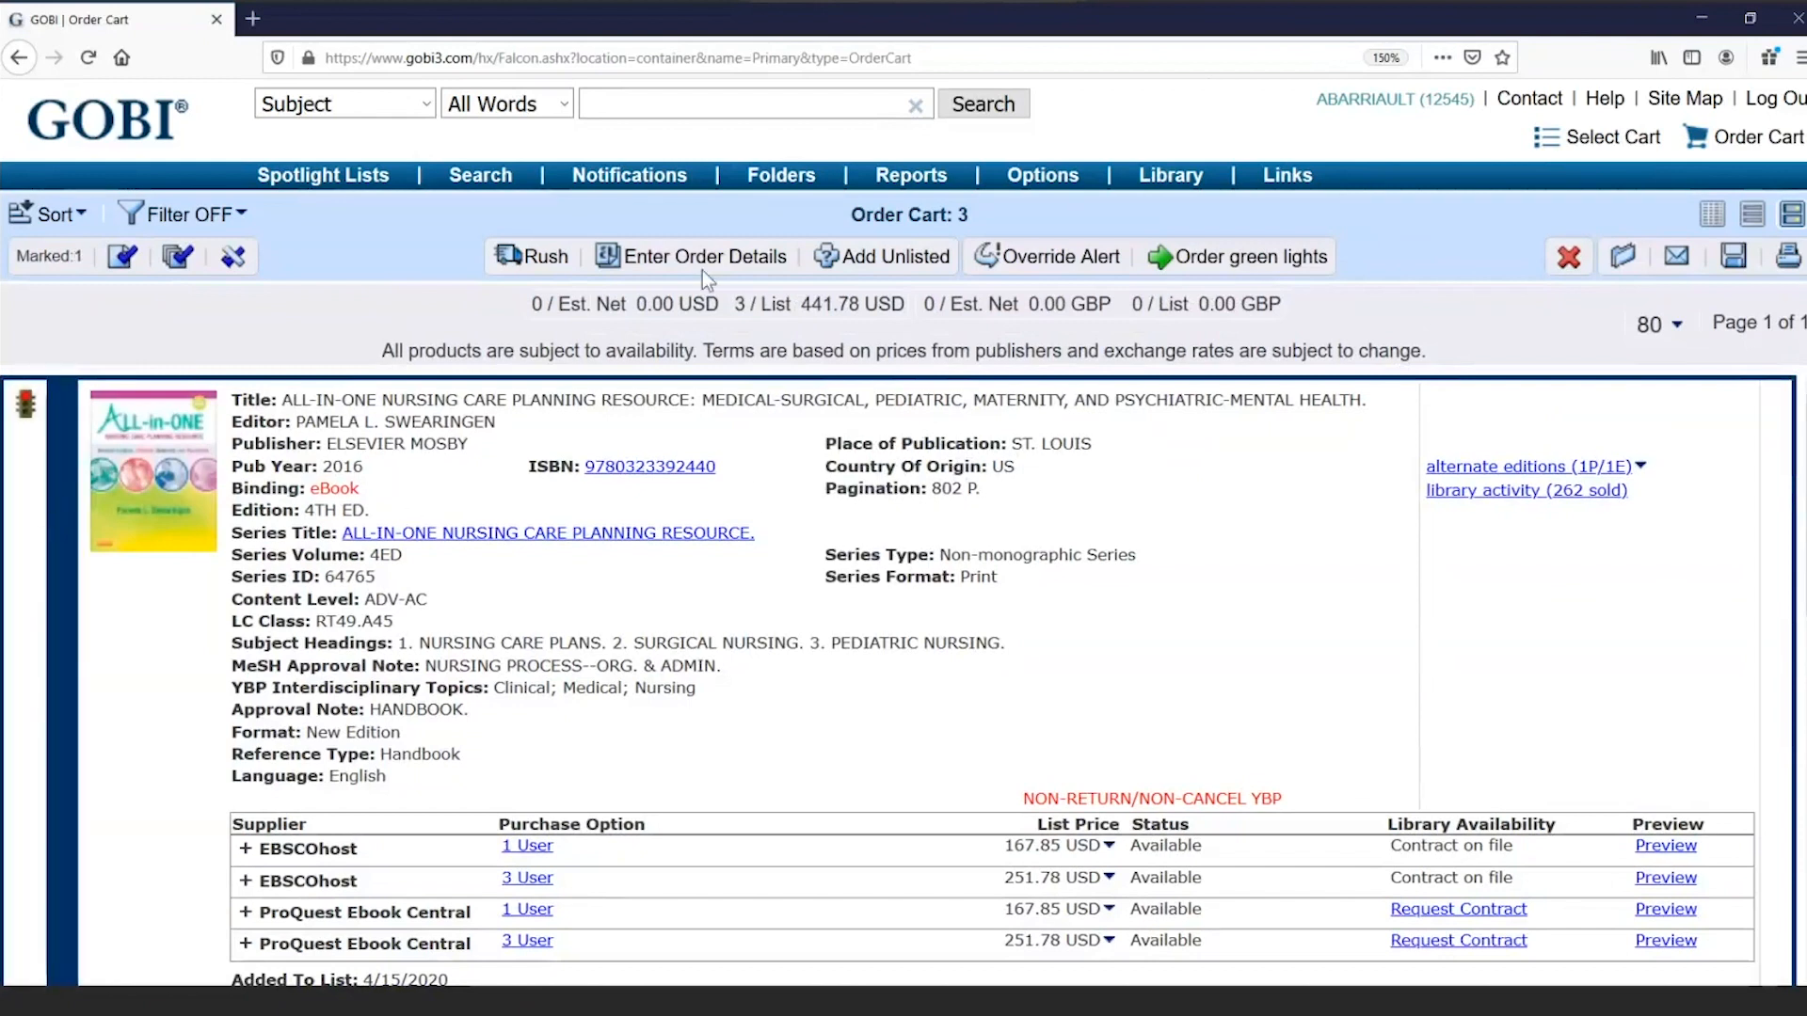
click(701, 256)
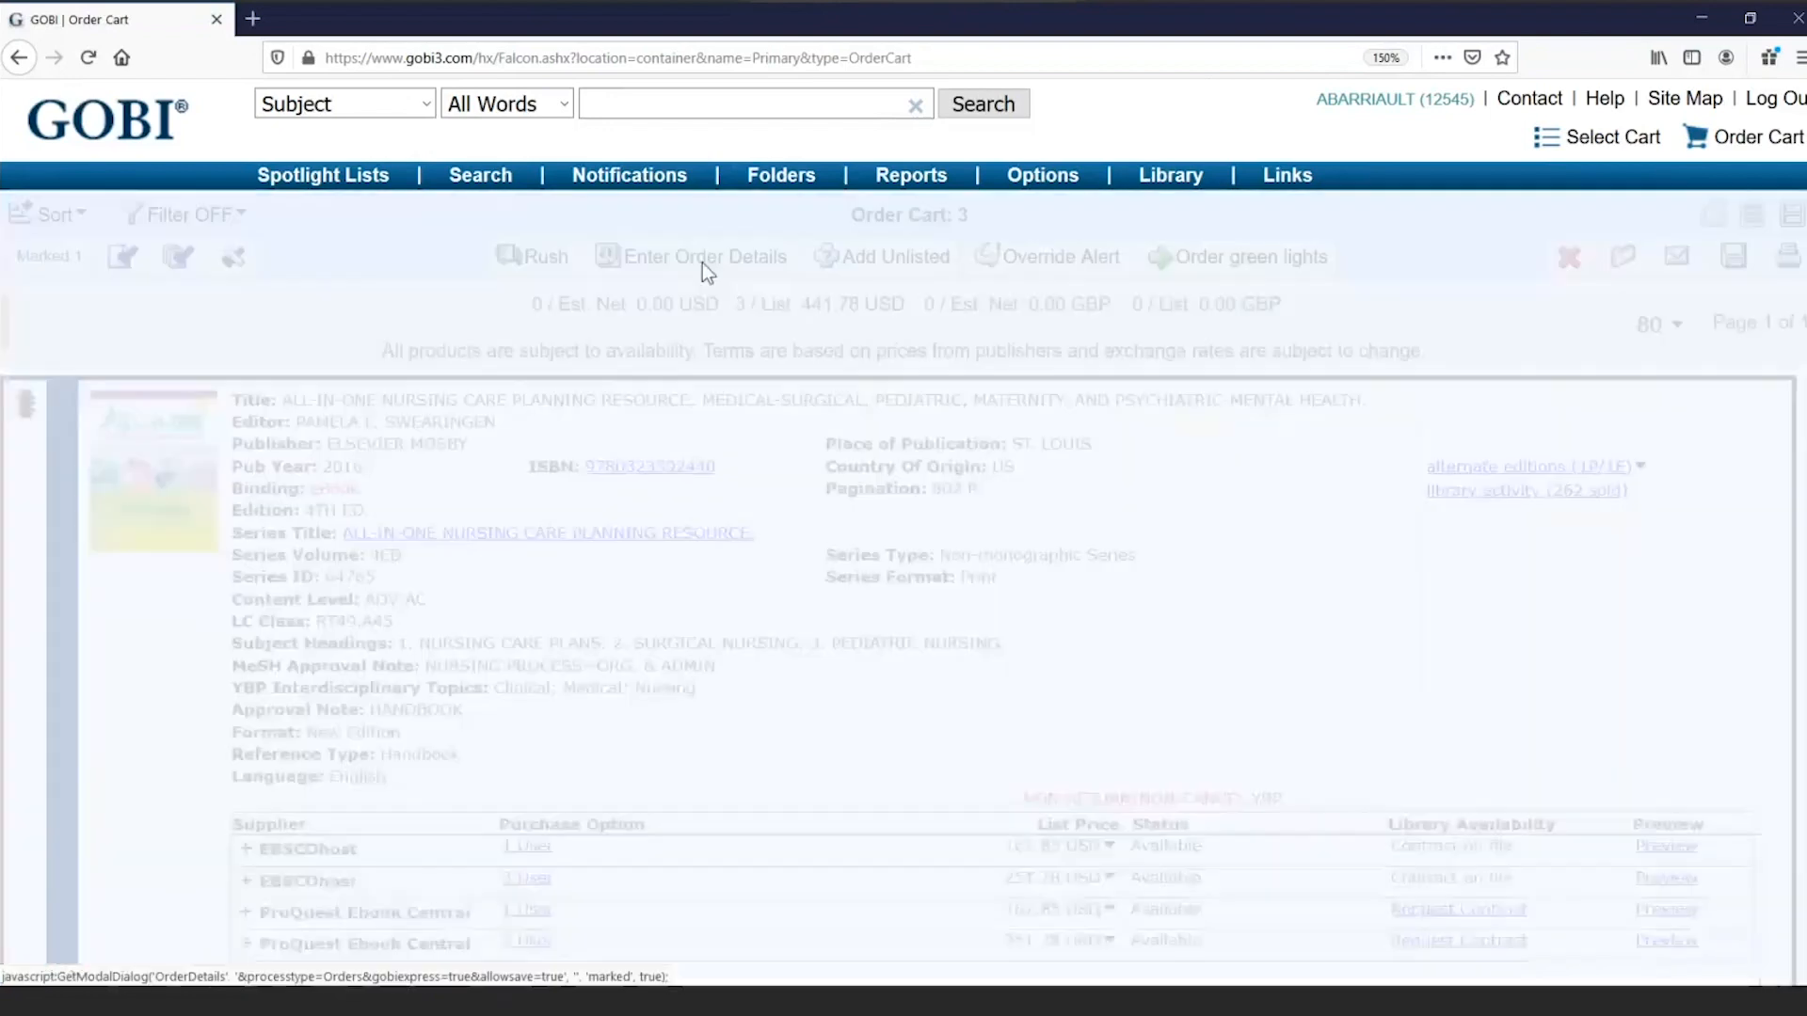
click(703, 255)
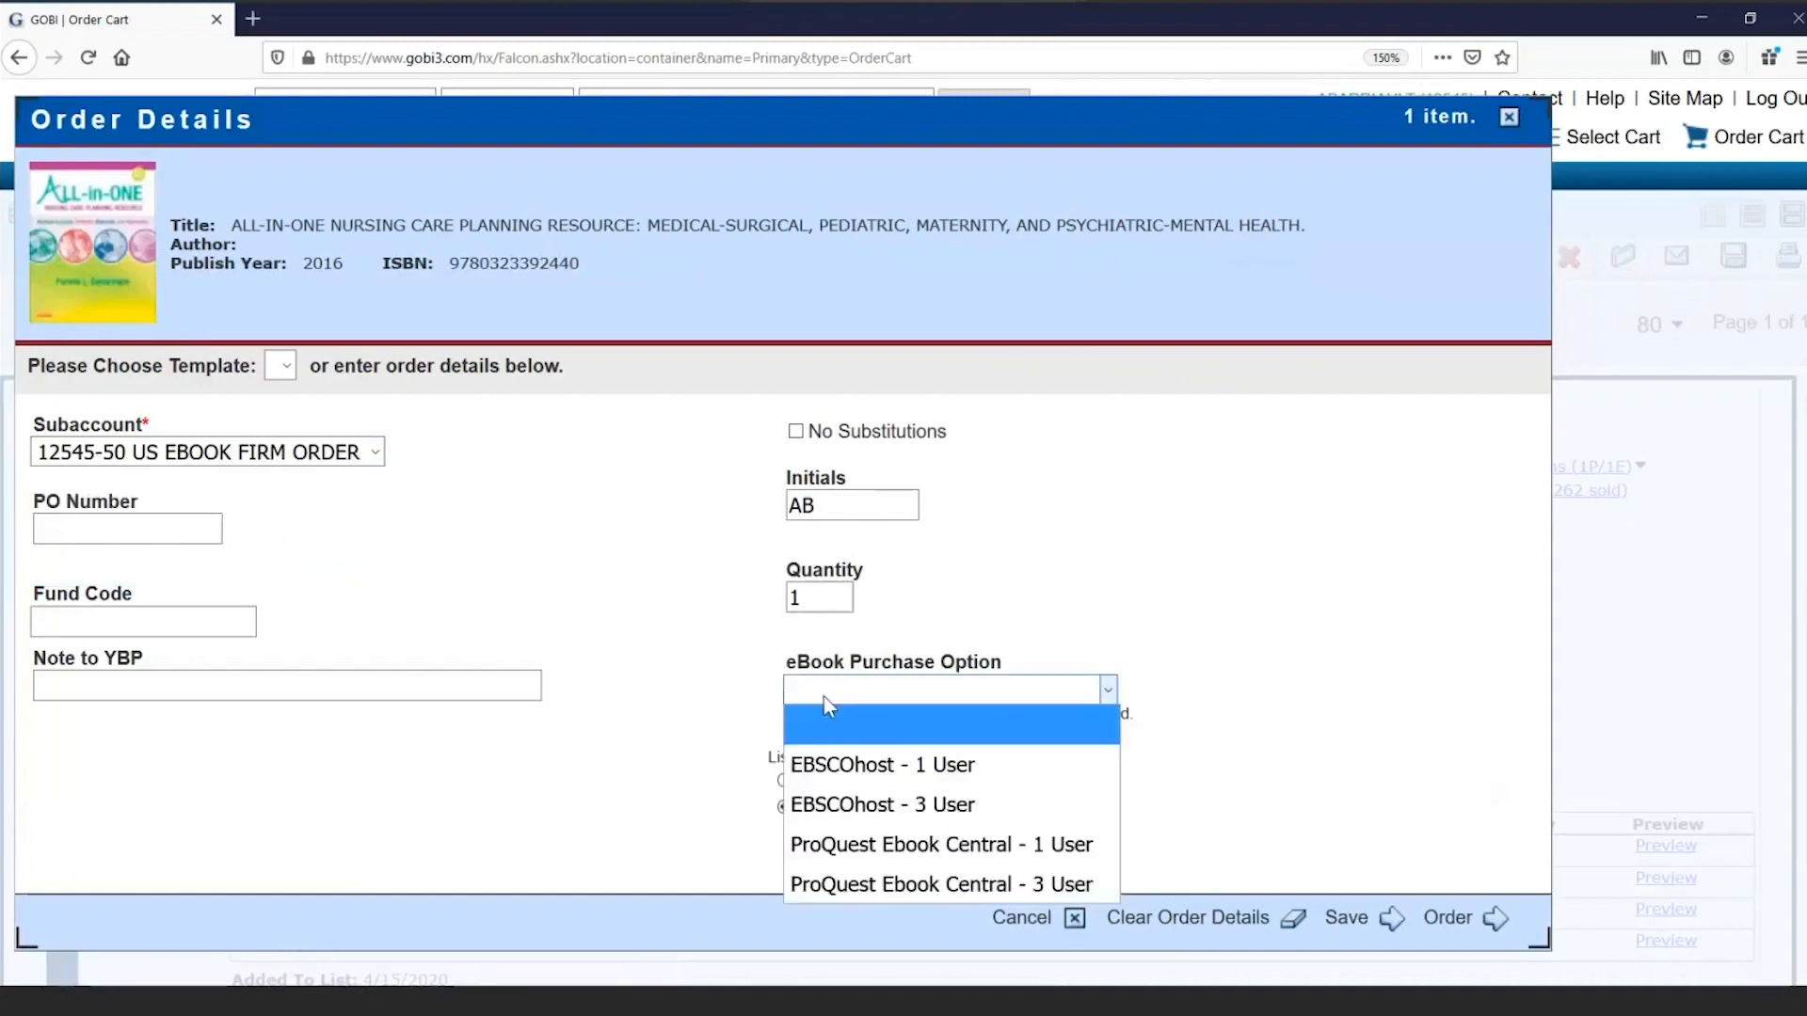
mouse_move(835, 712)
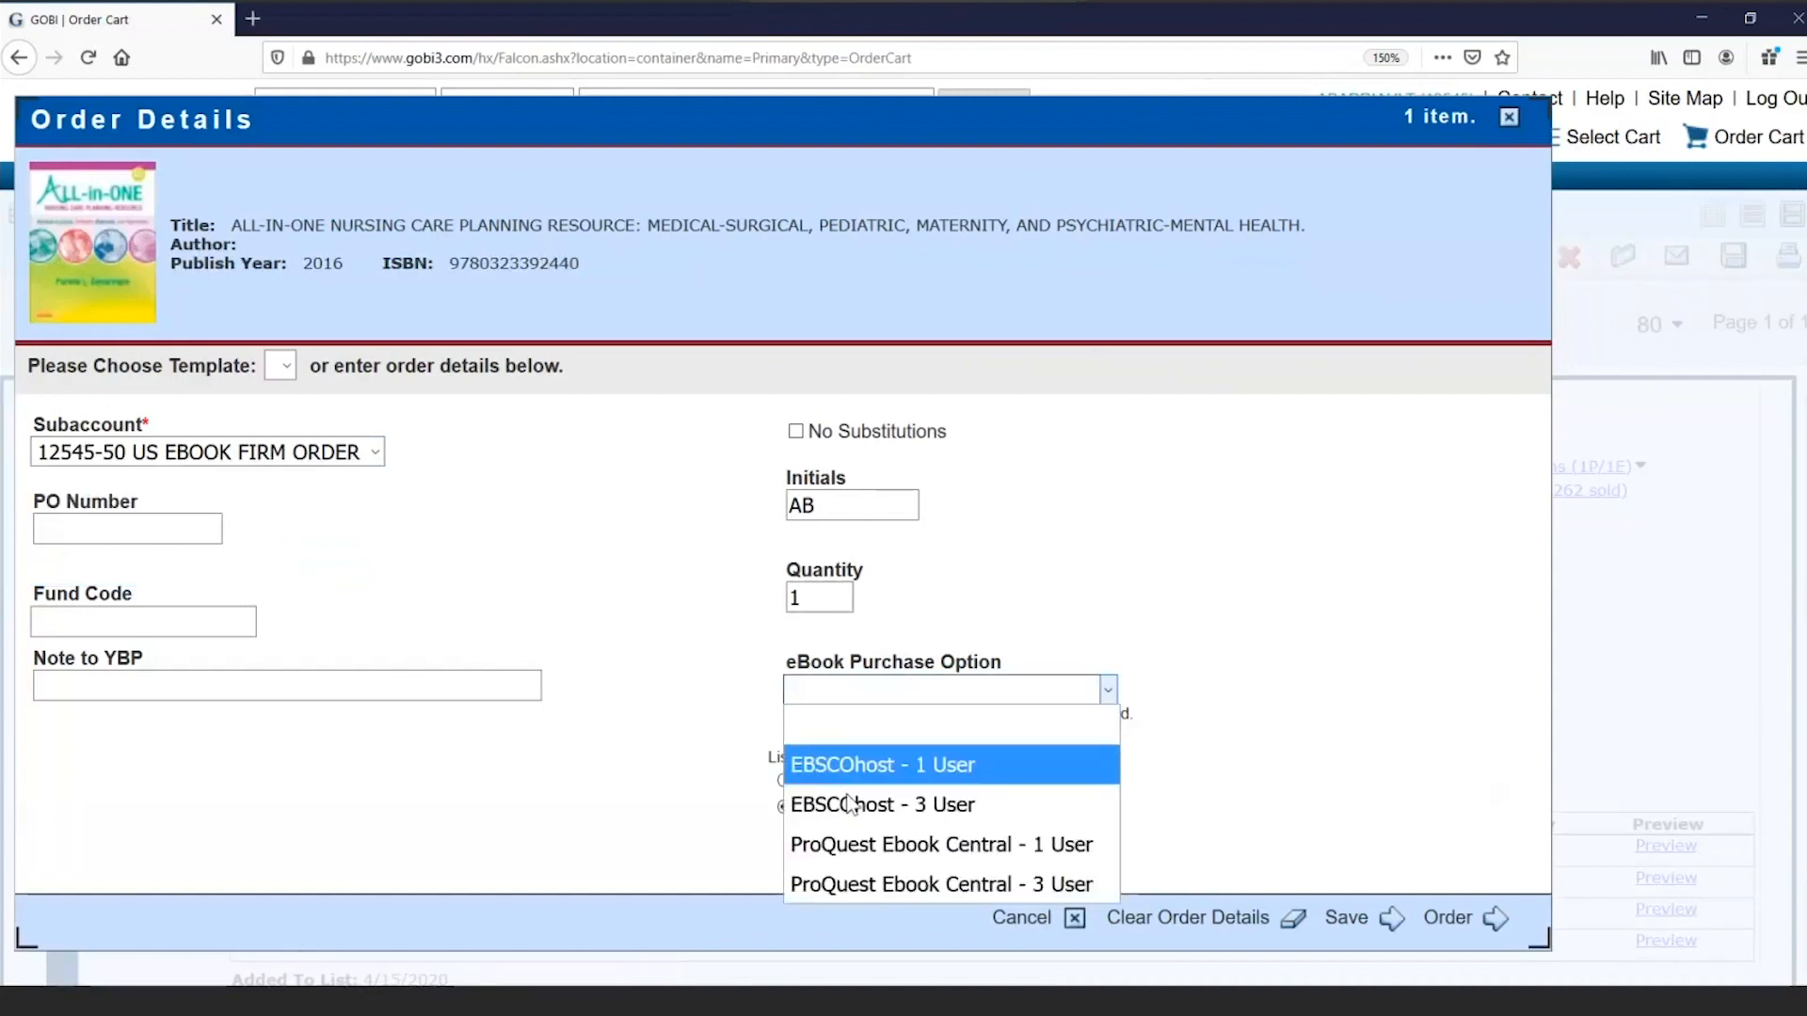
click(883, 806)
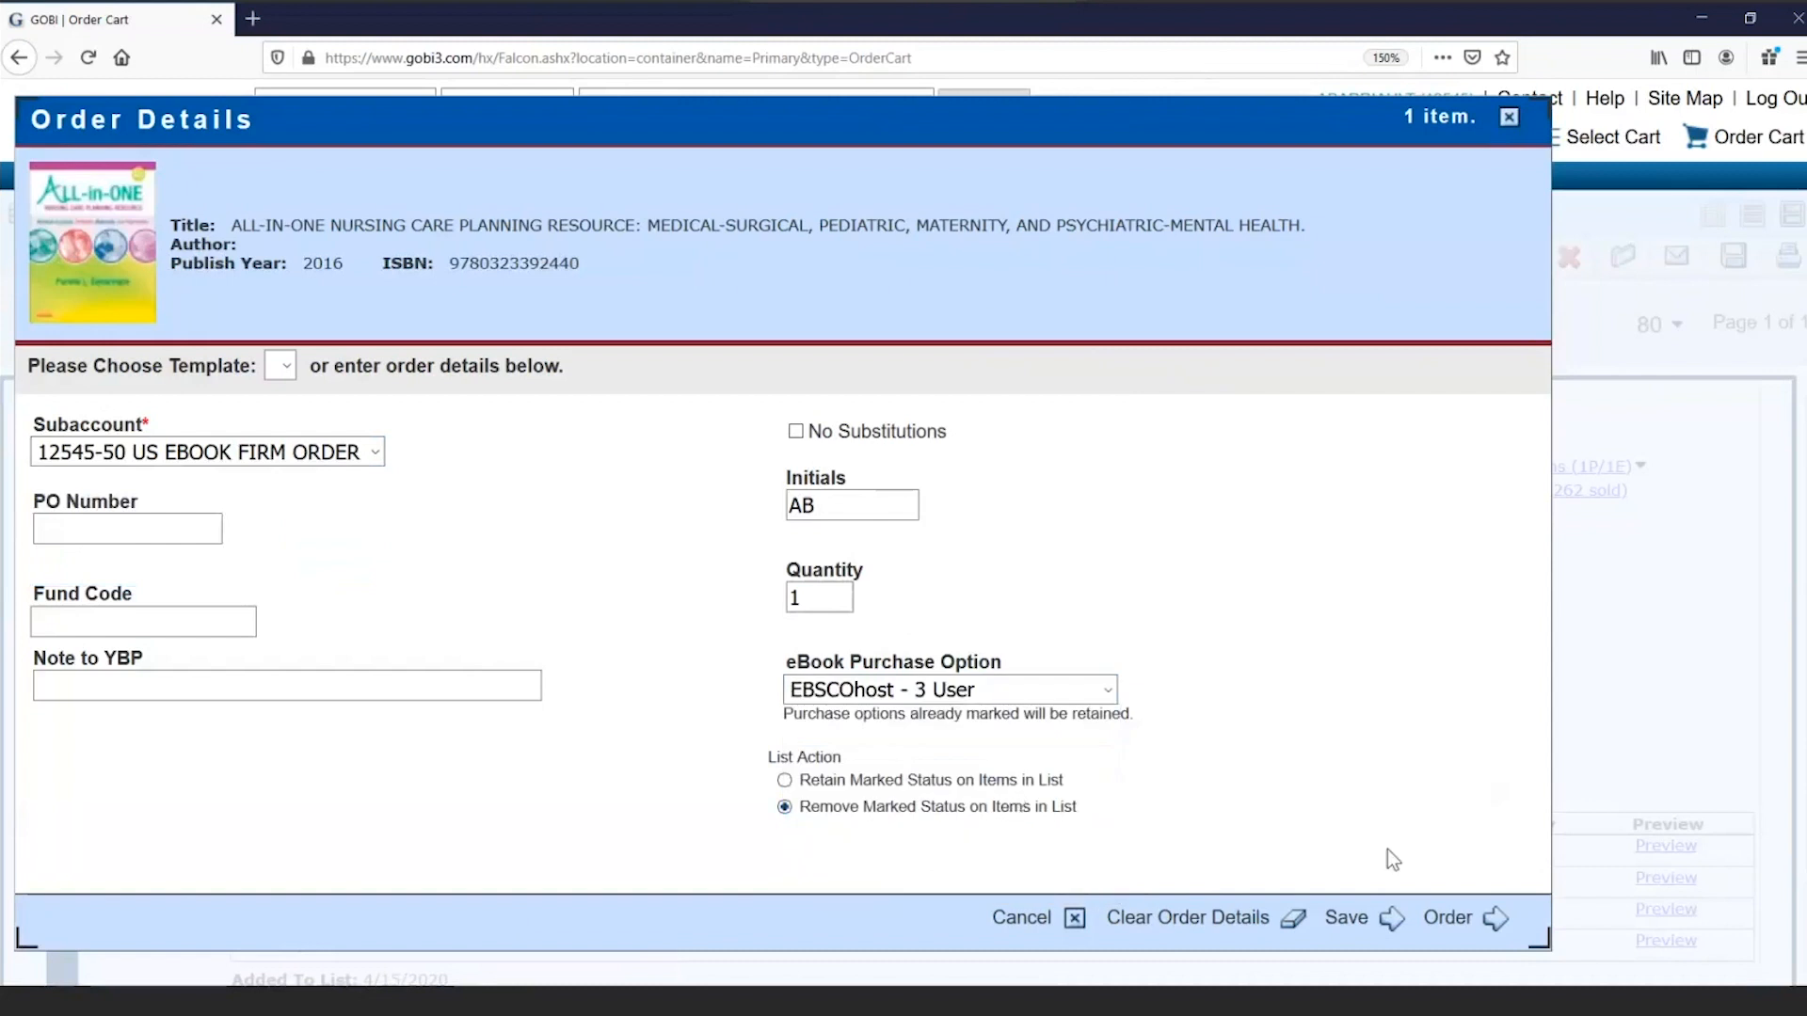
mouse_move(1354, 935)
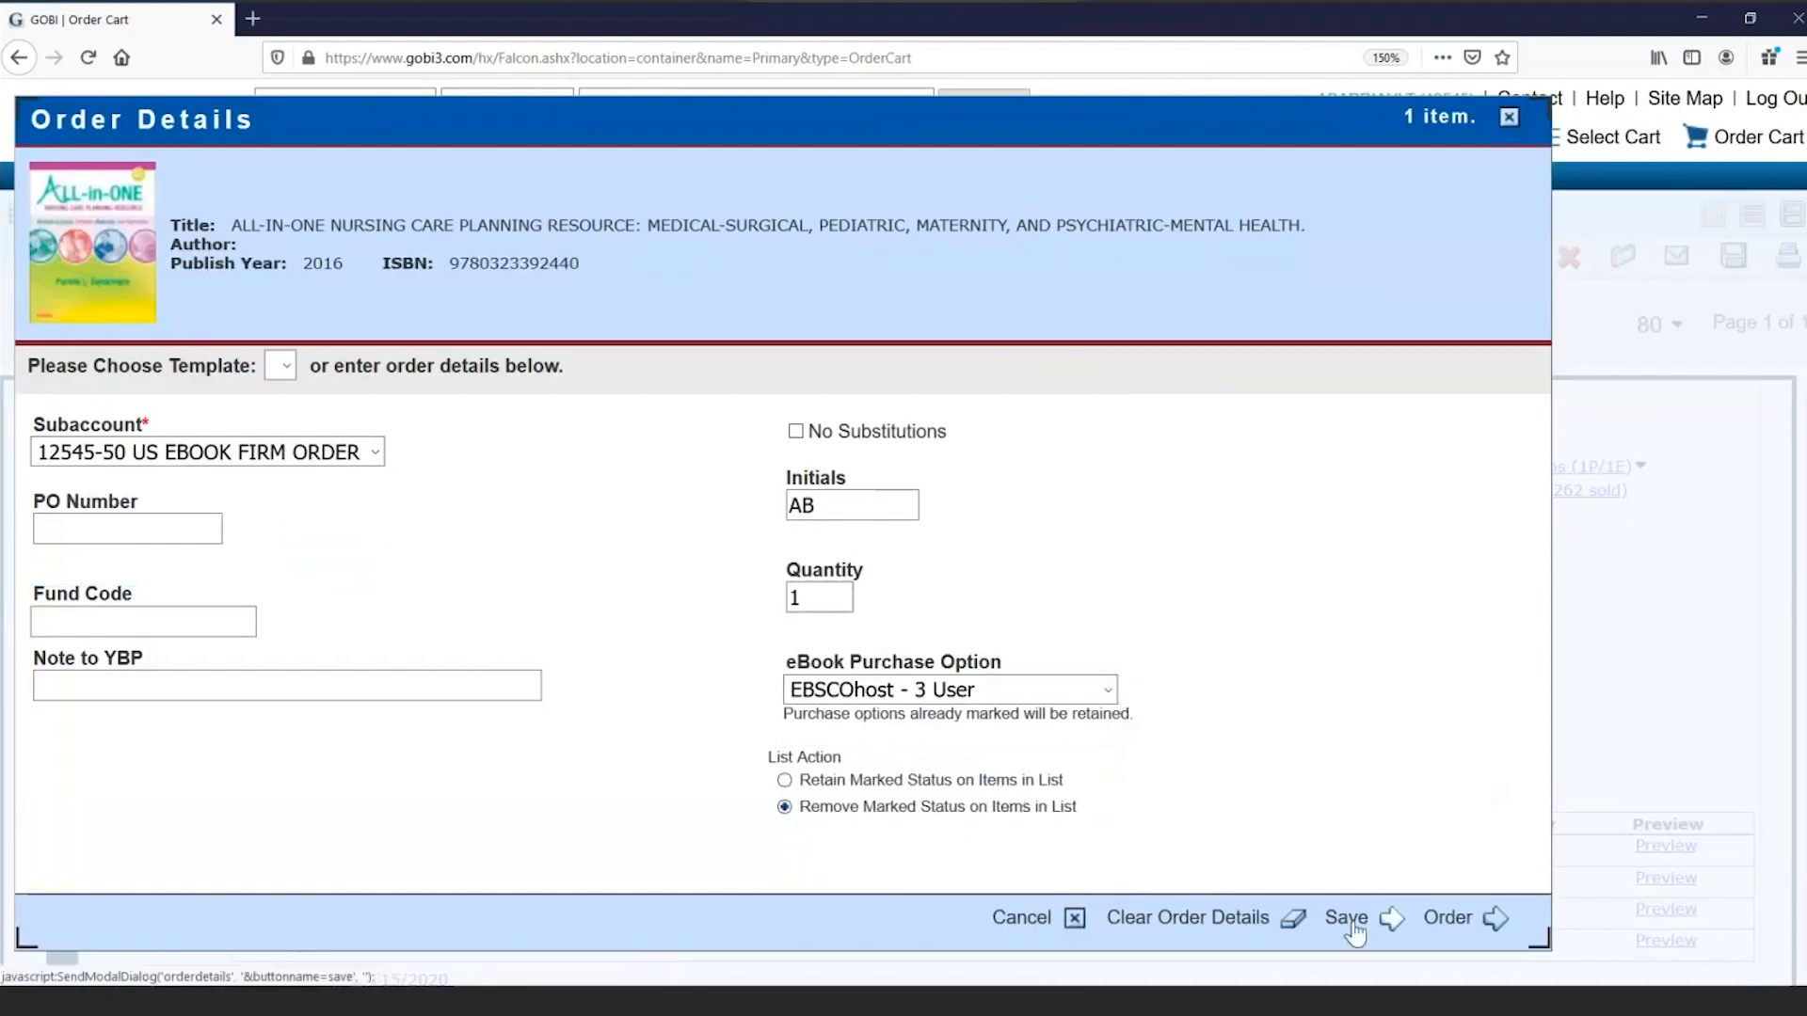
click(1346, 919)
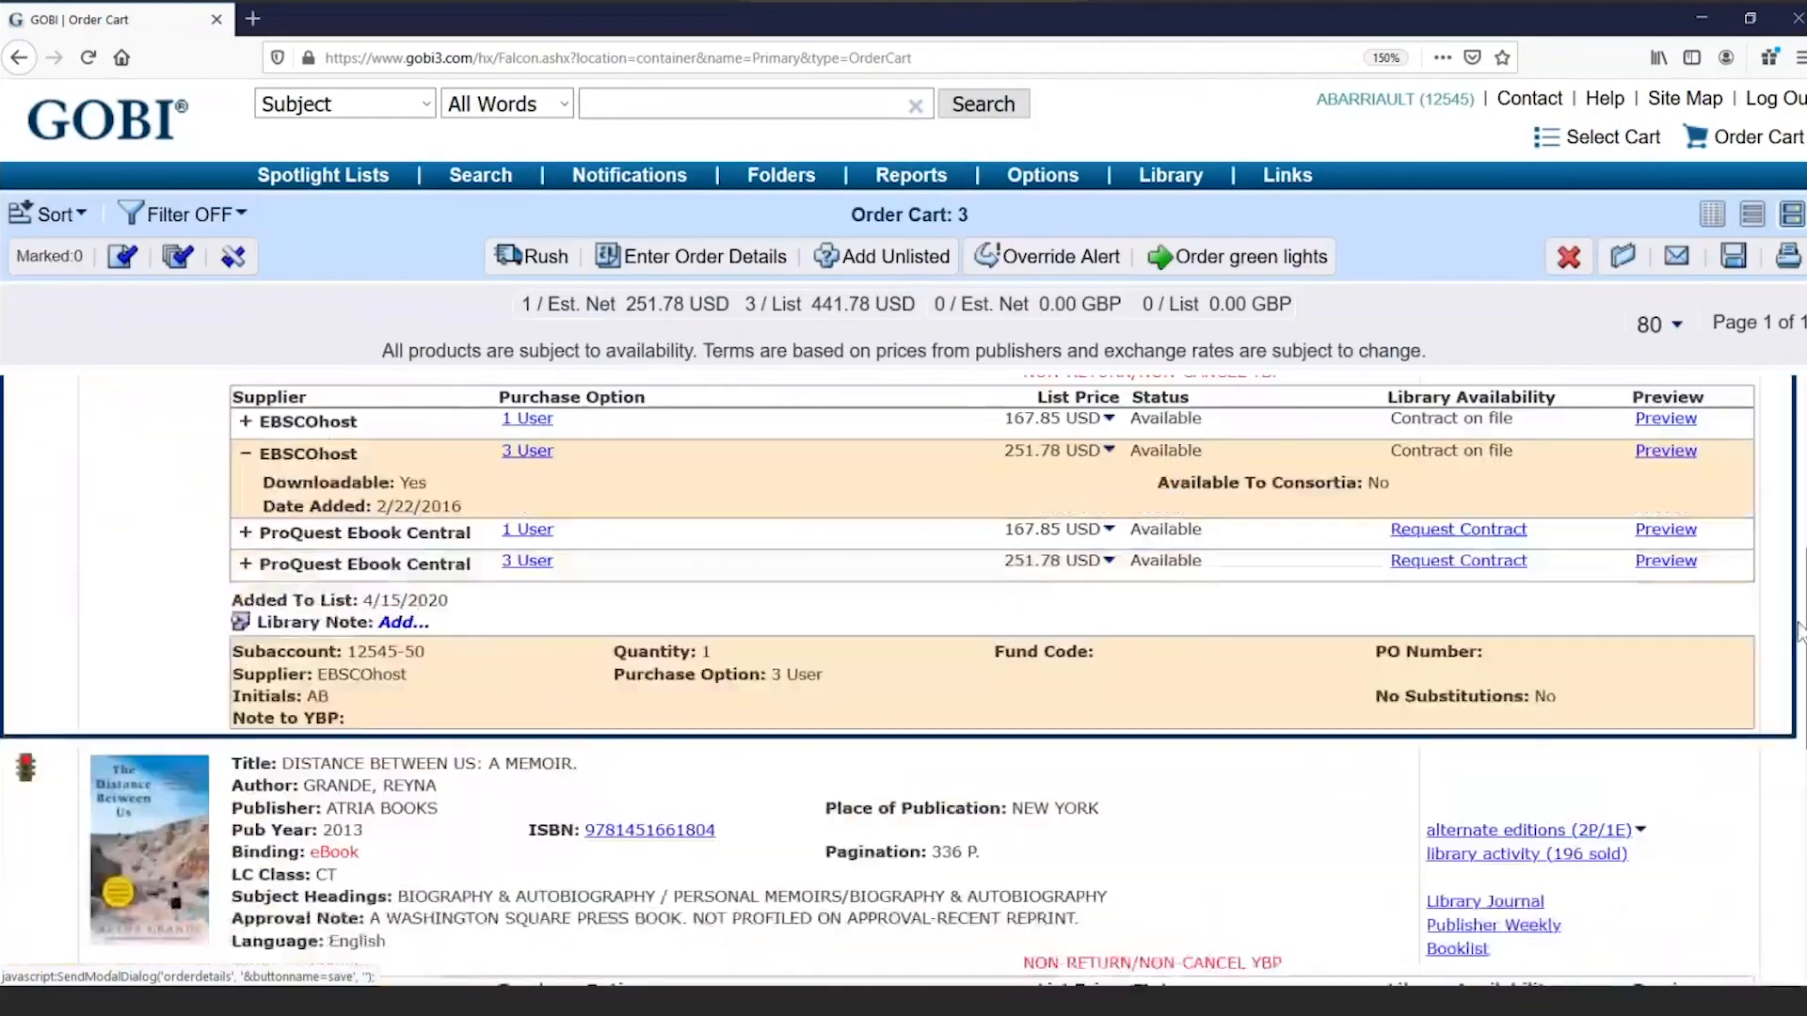
- Save order details for both remaining titles with subaccount 12545-50 and EBSCOhost - 1 User
scroll(down, 3)
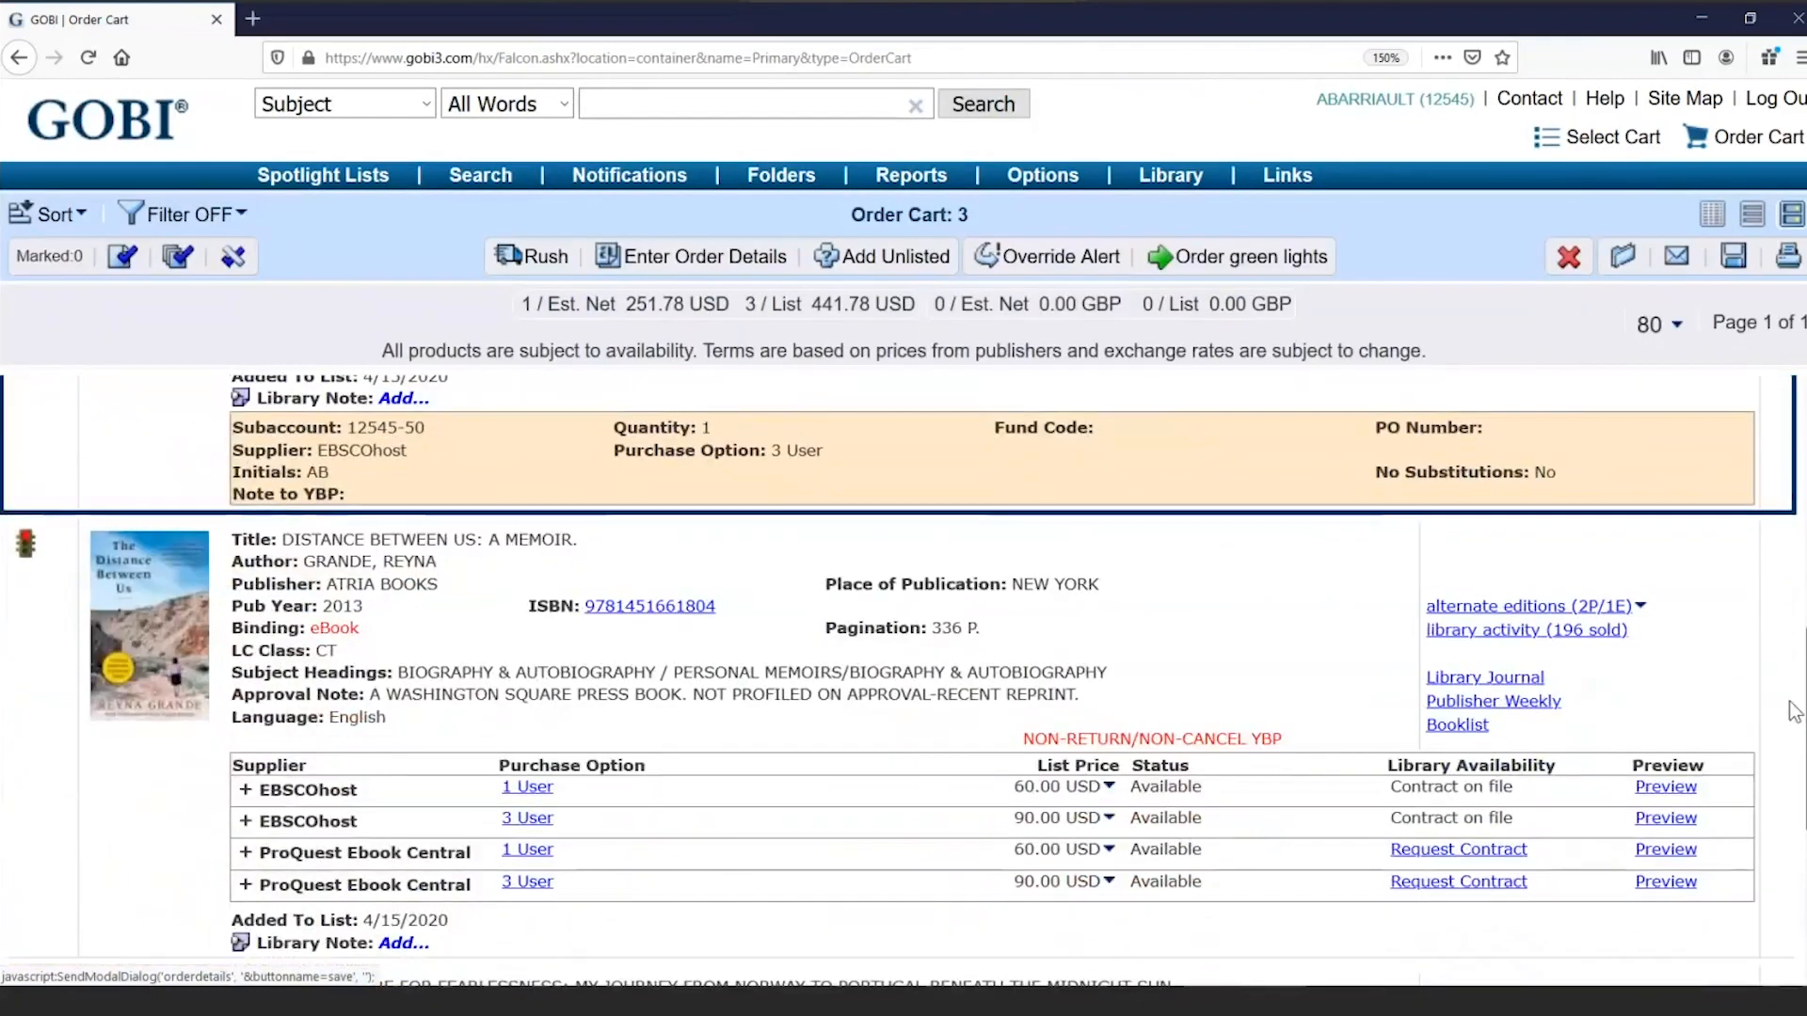
scroll(down, 3)
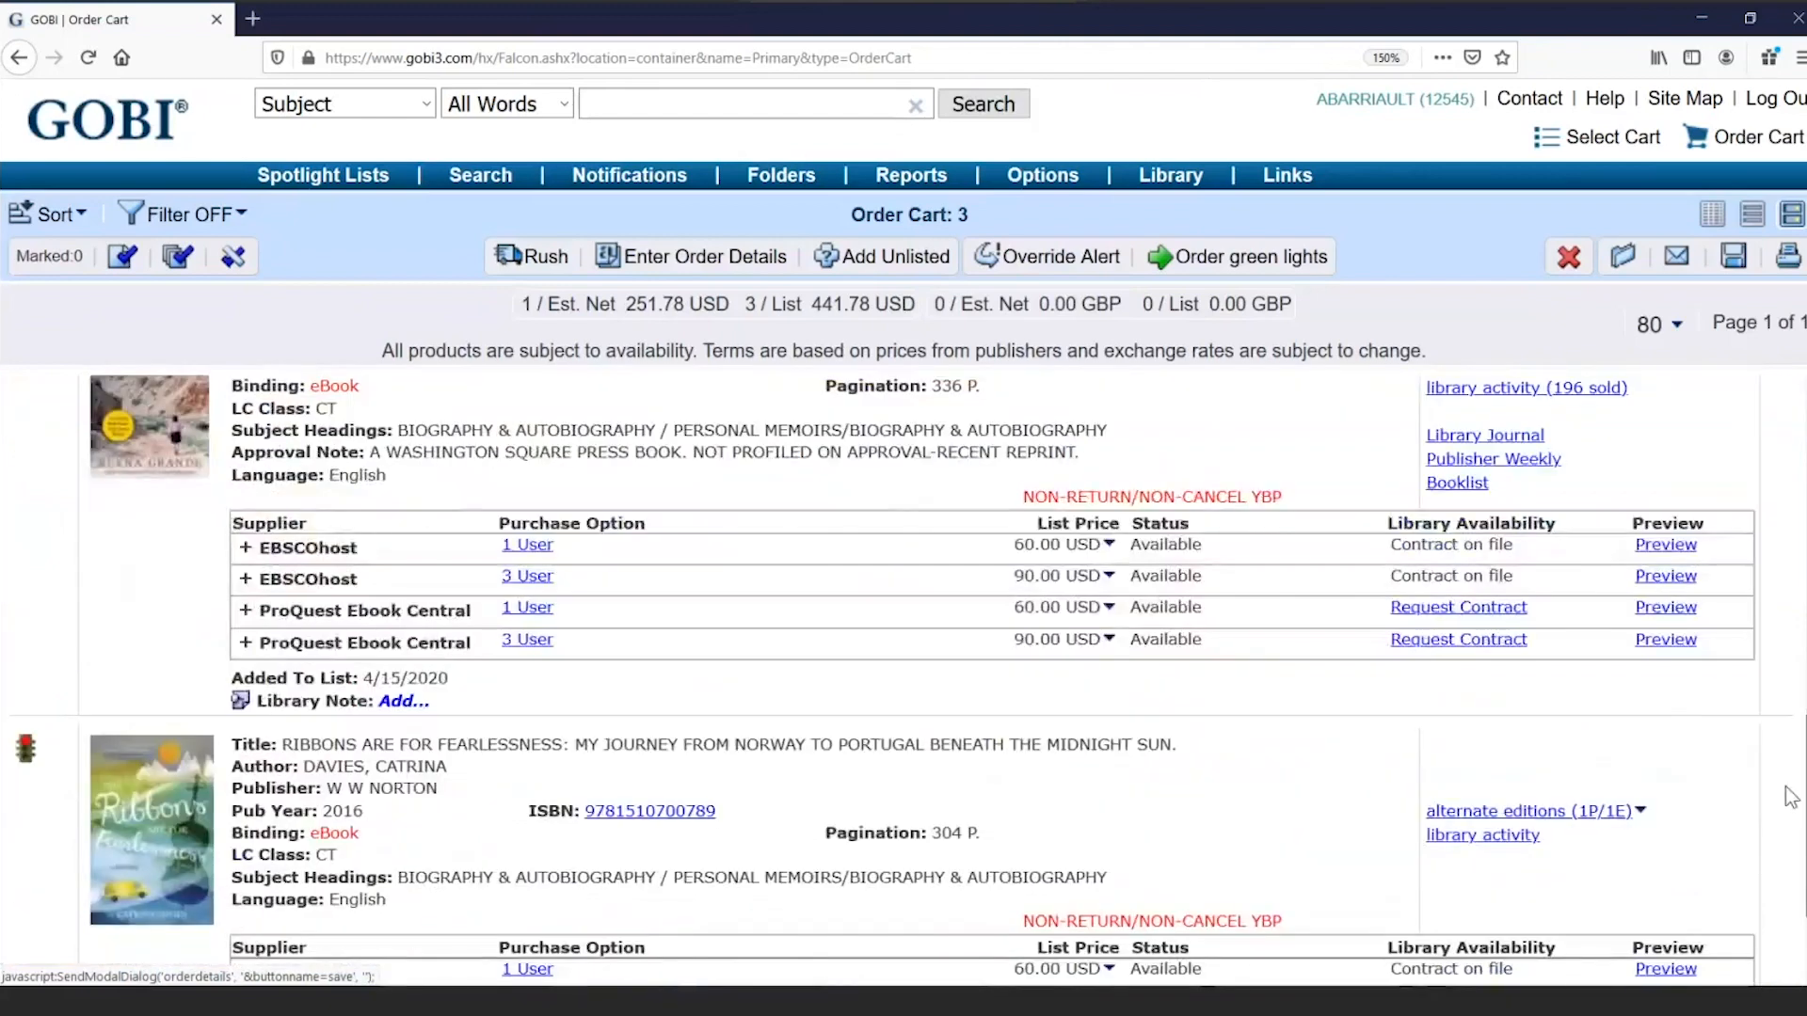
mouse_move(139, 595)
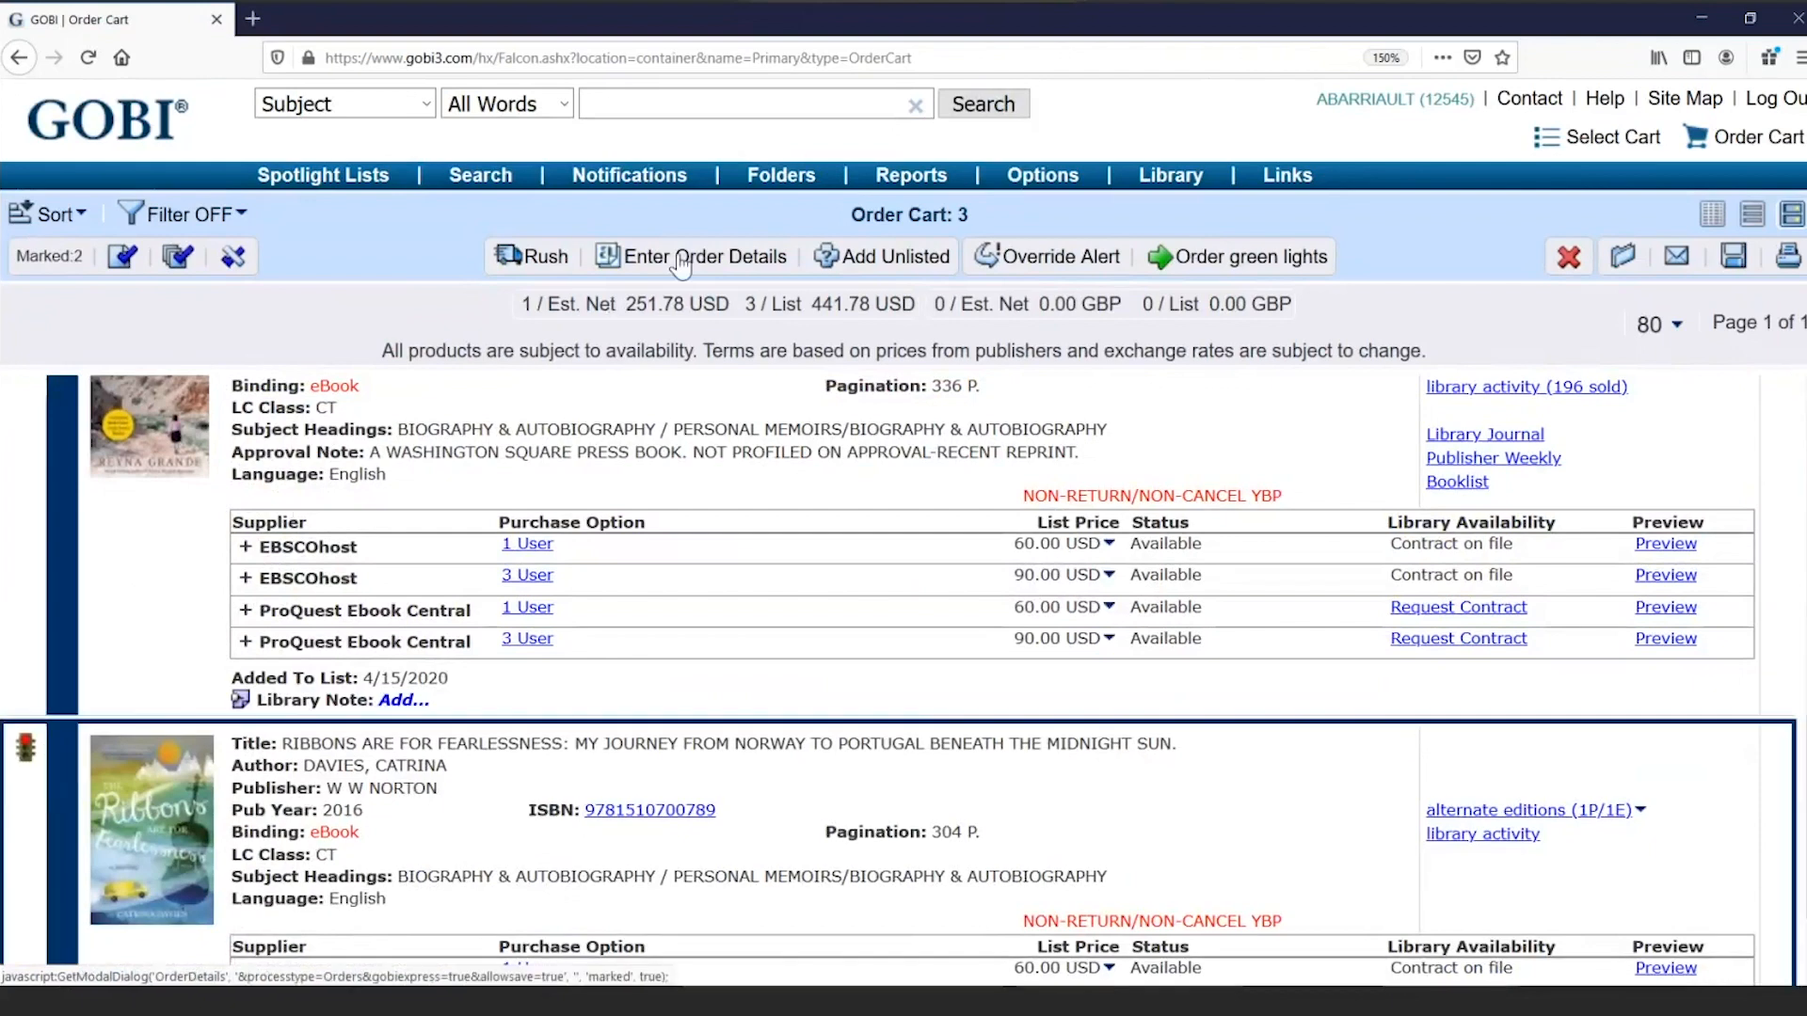
click(700, 256)
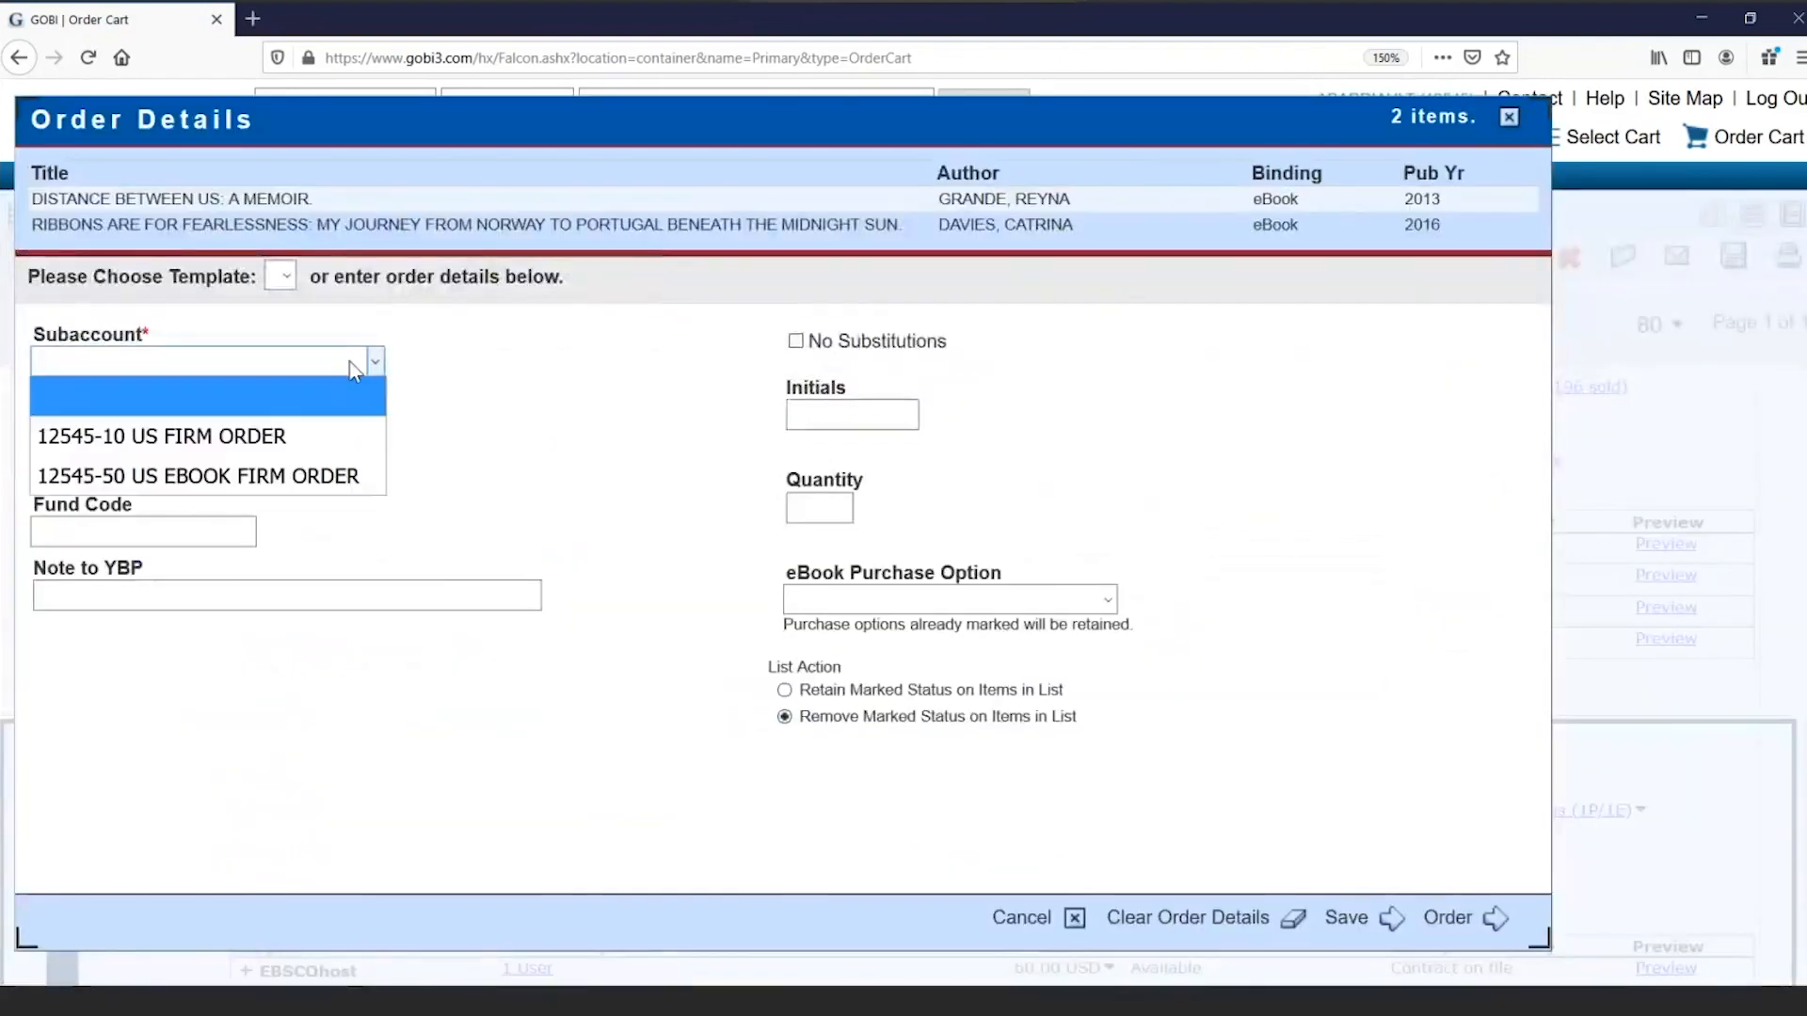
click(198, 476)
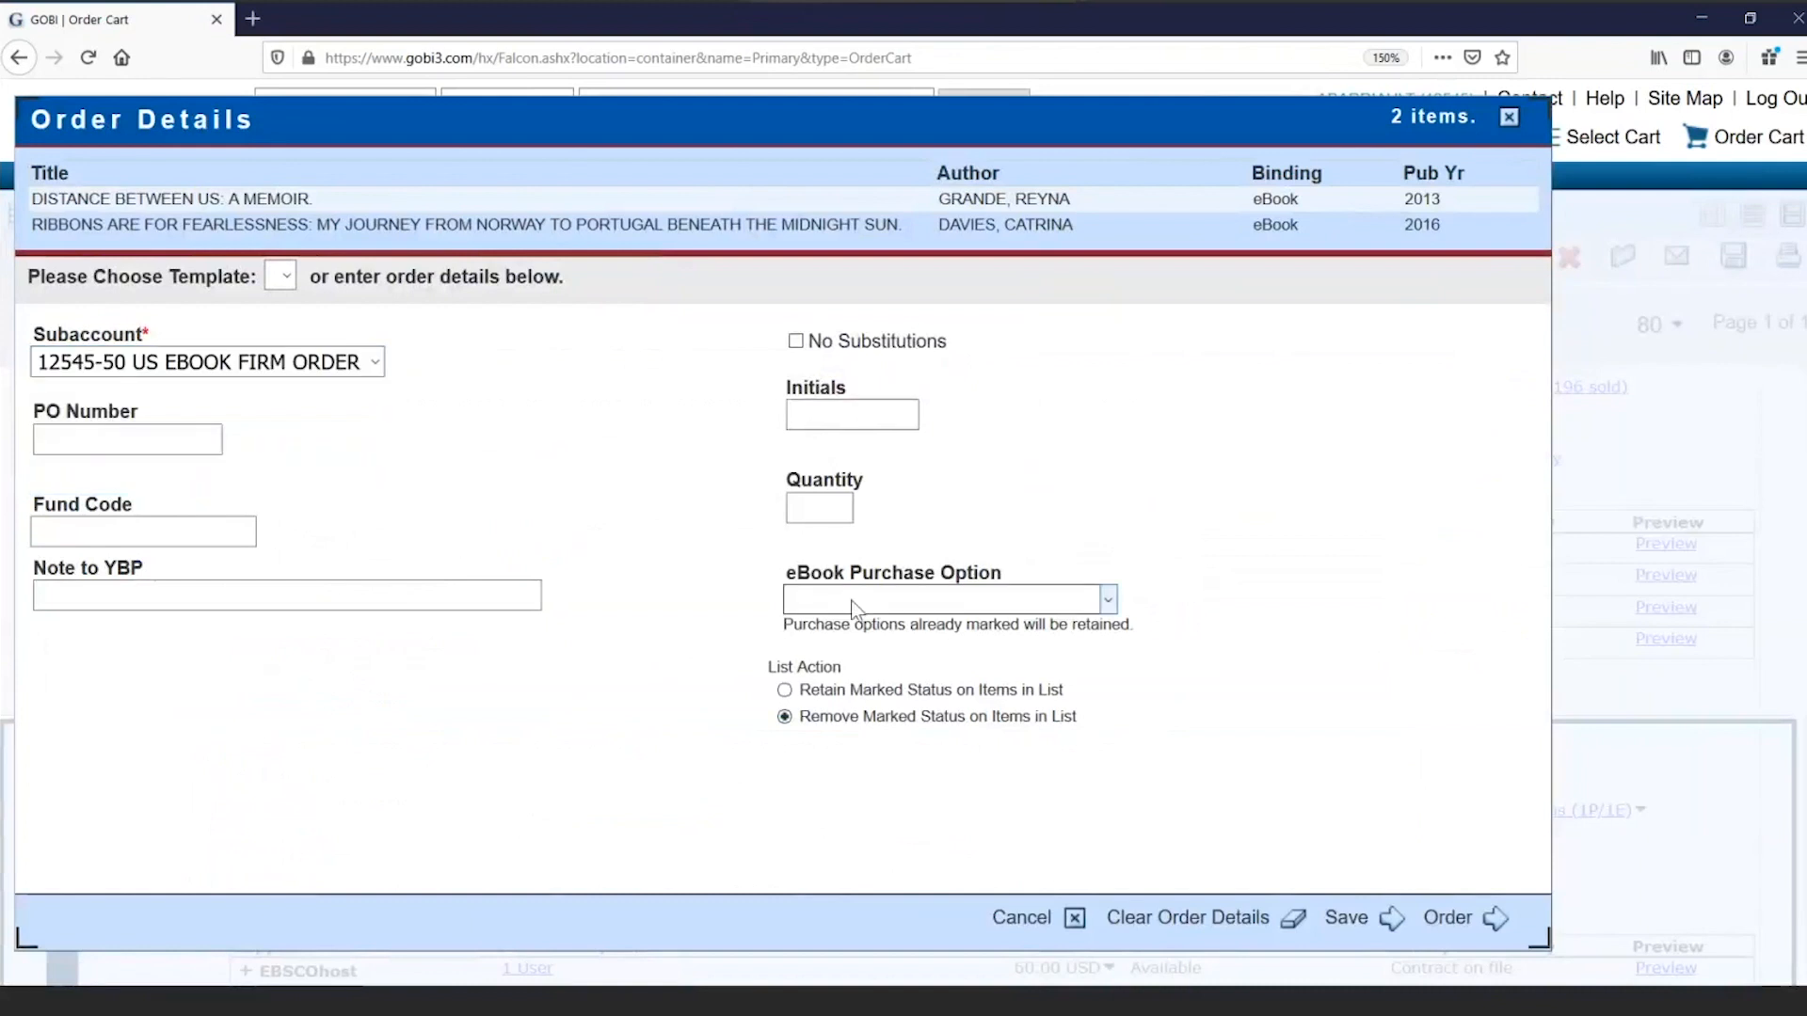
click(945, 600)
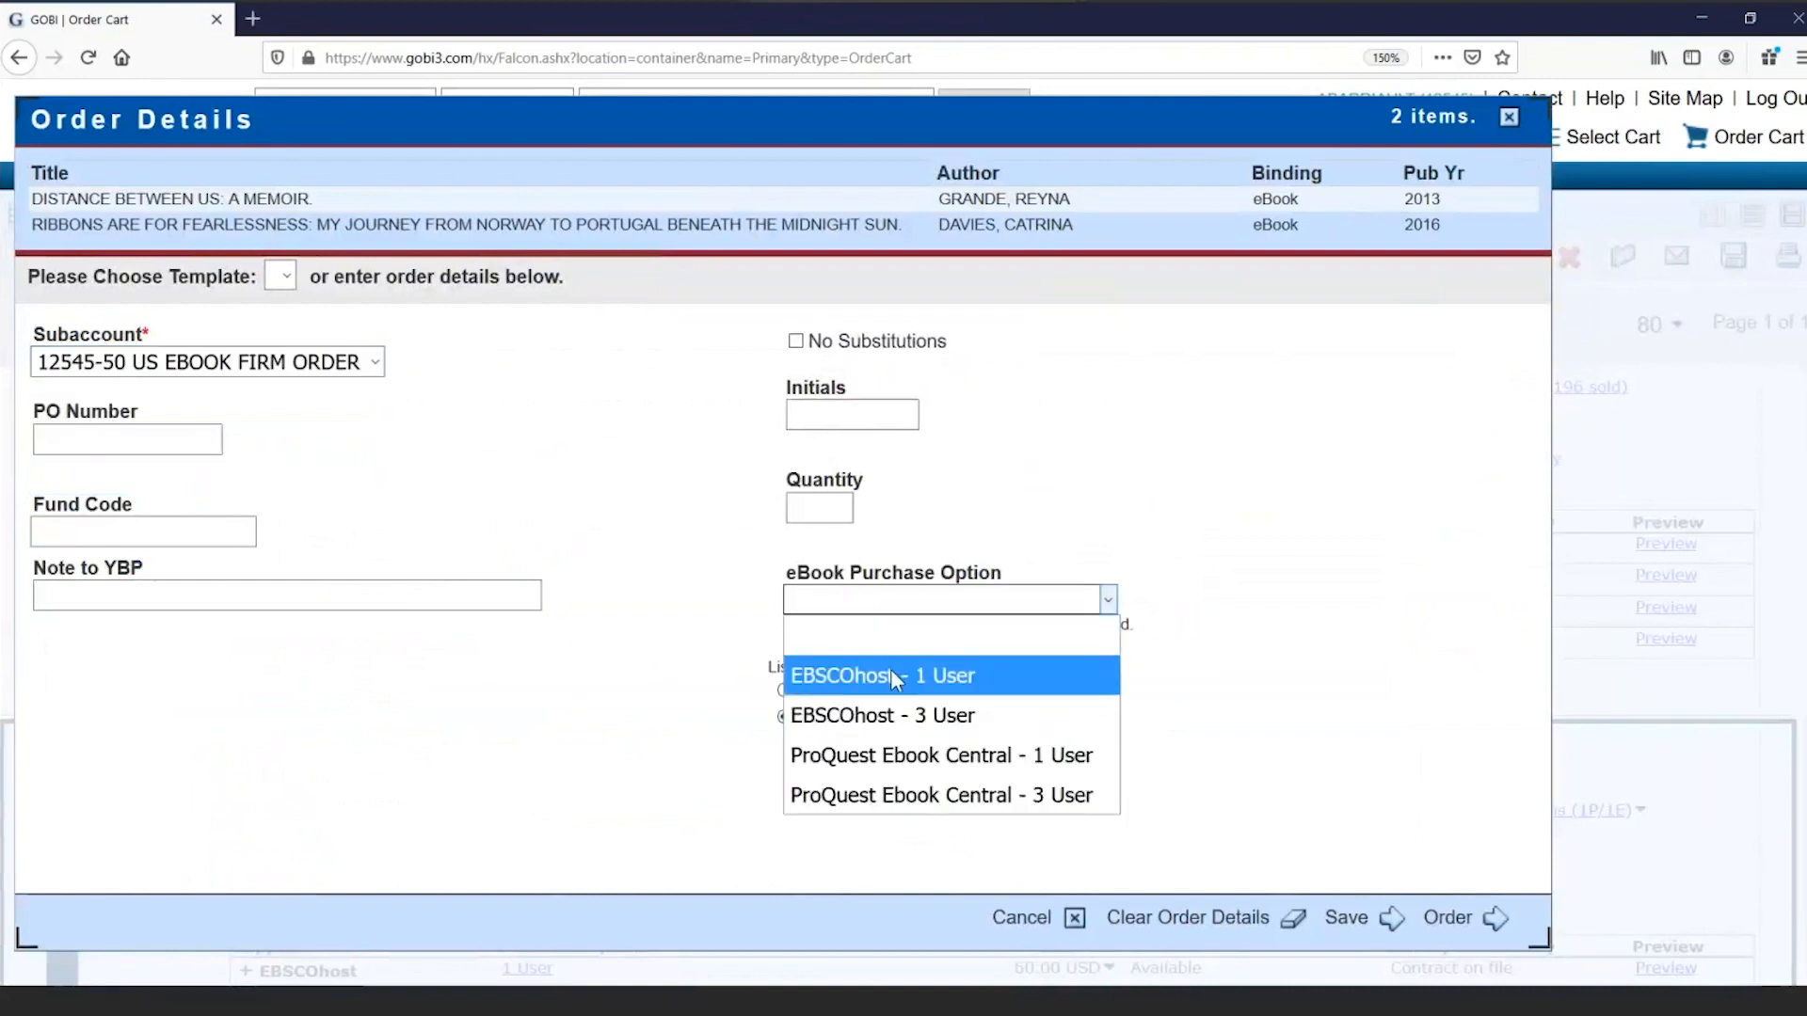
click(883, 676)
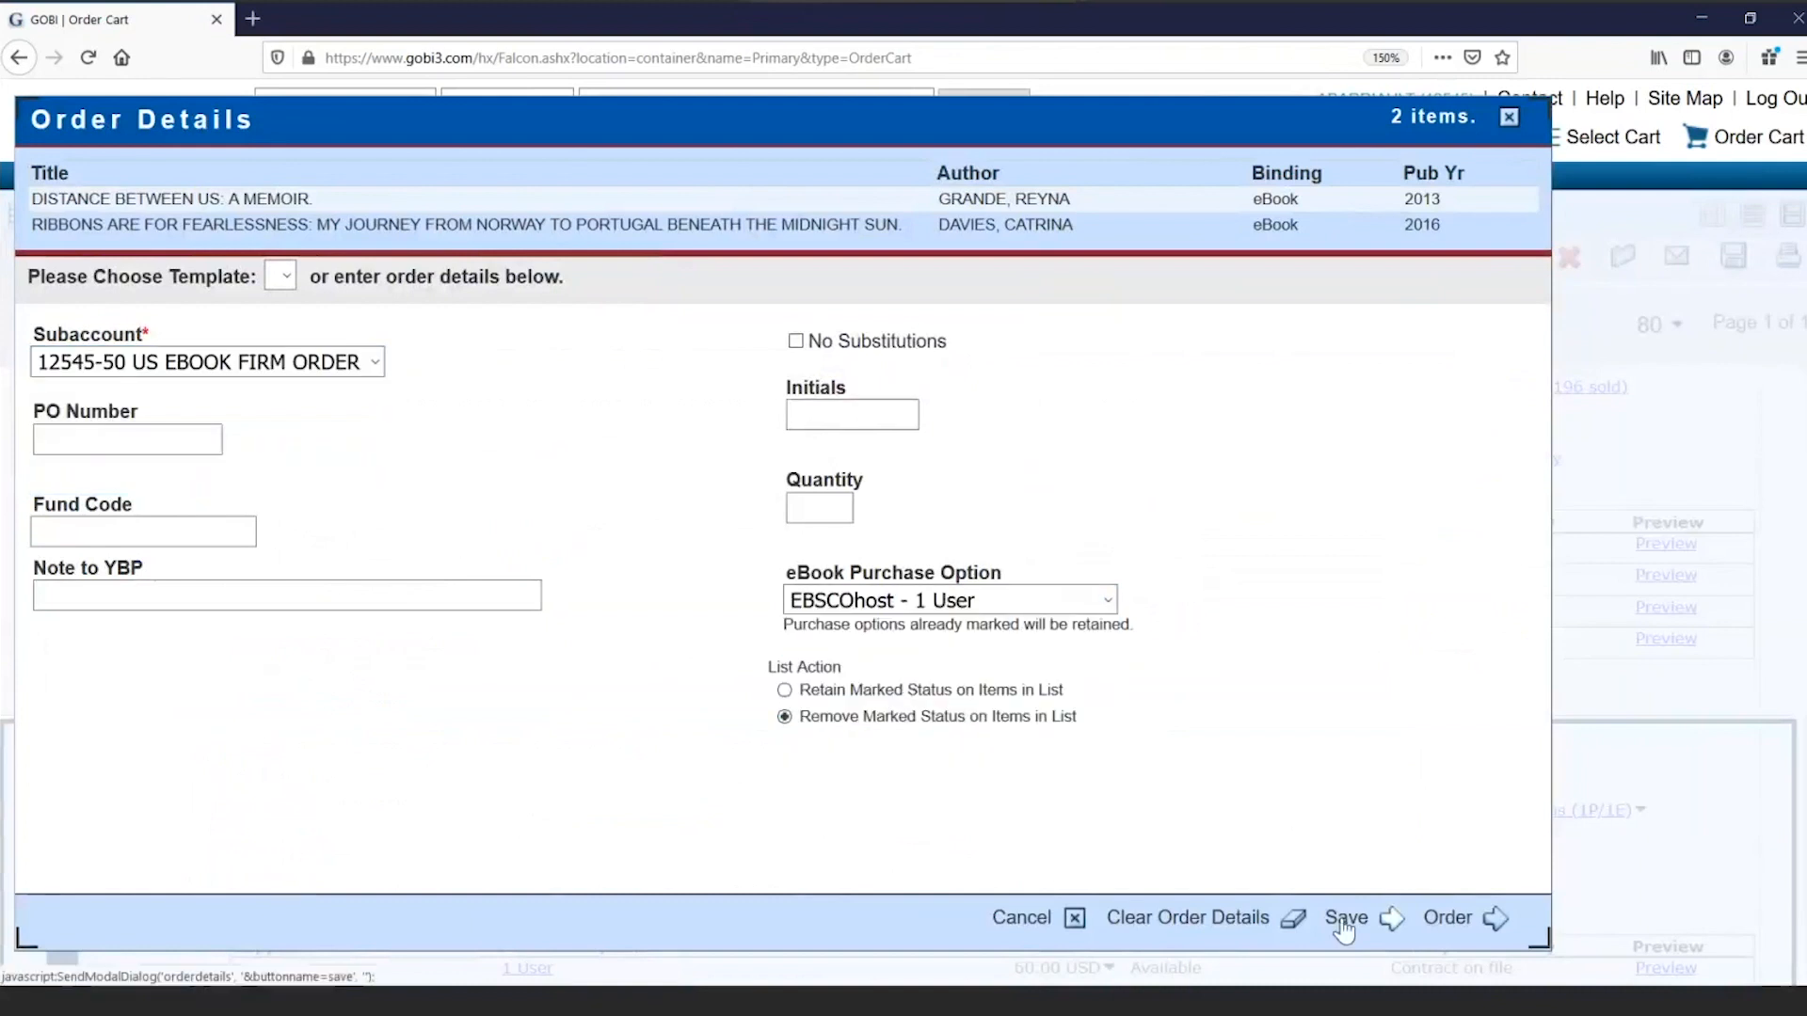
click(1345, 918)
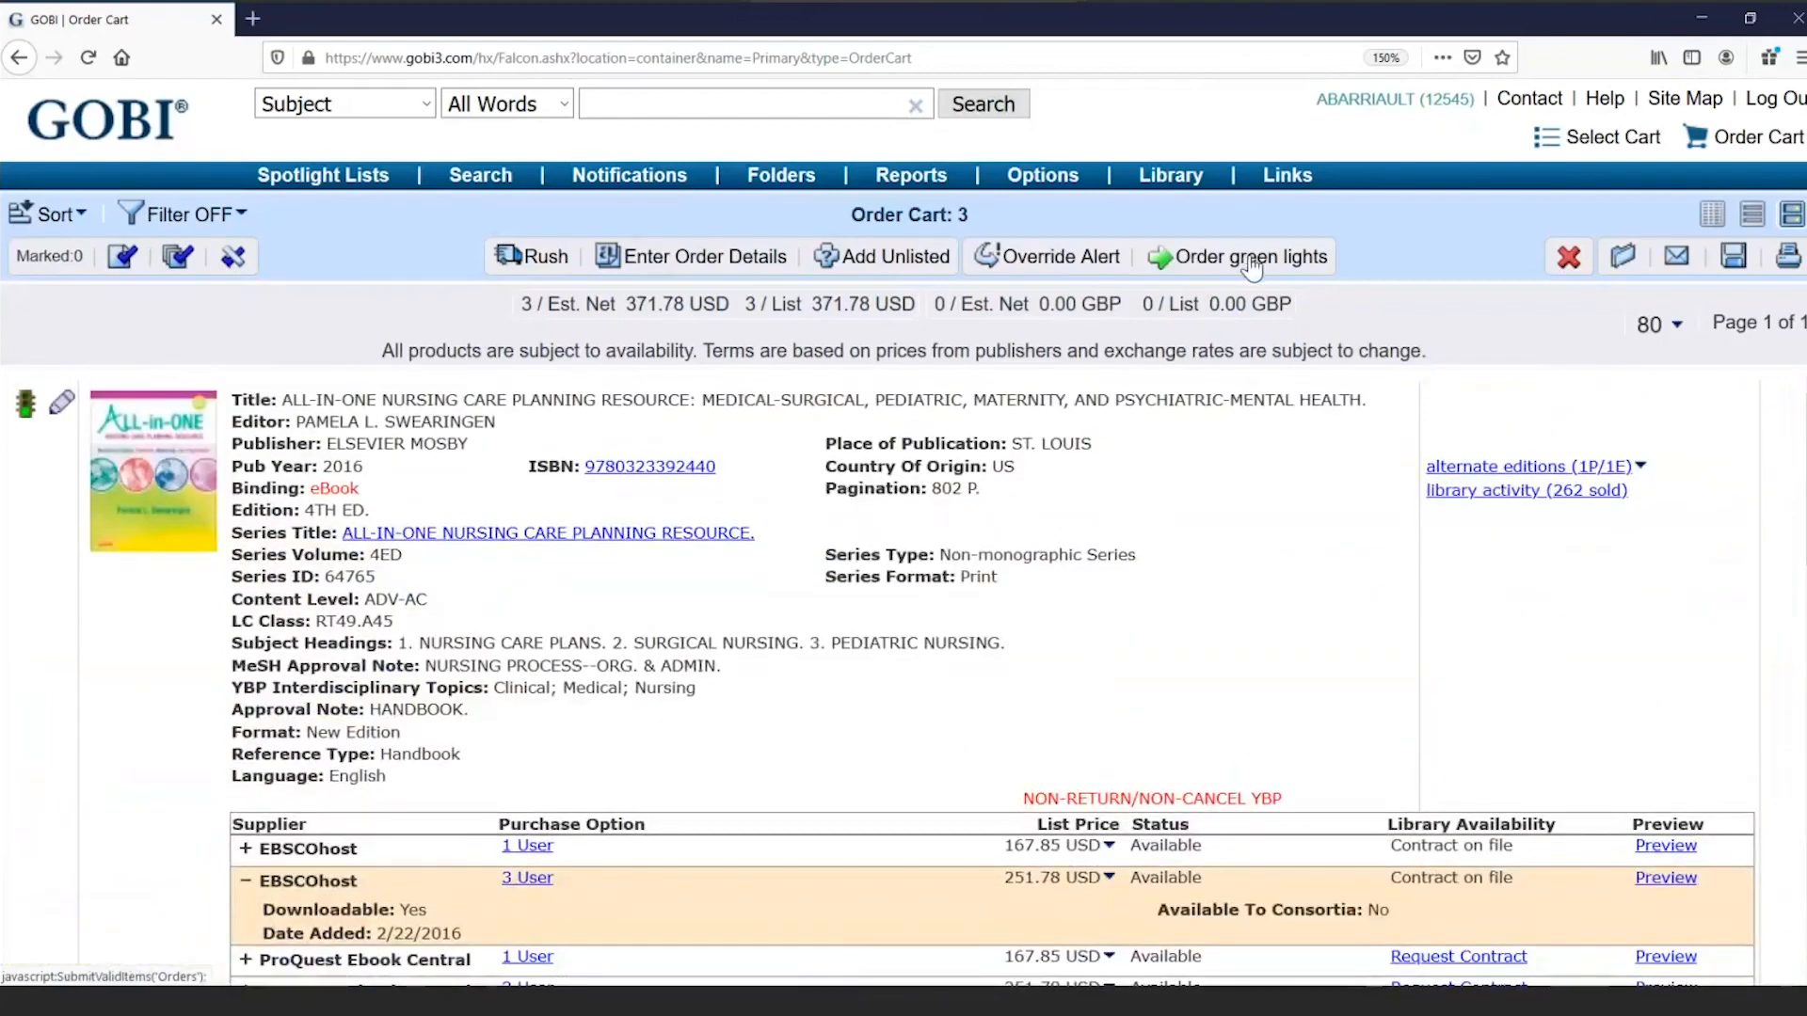
- Order green lights, override the non-returnable alert on all three titles, and resubmit
click(1249, 256)
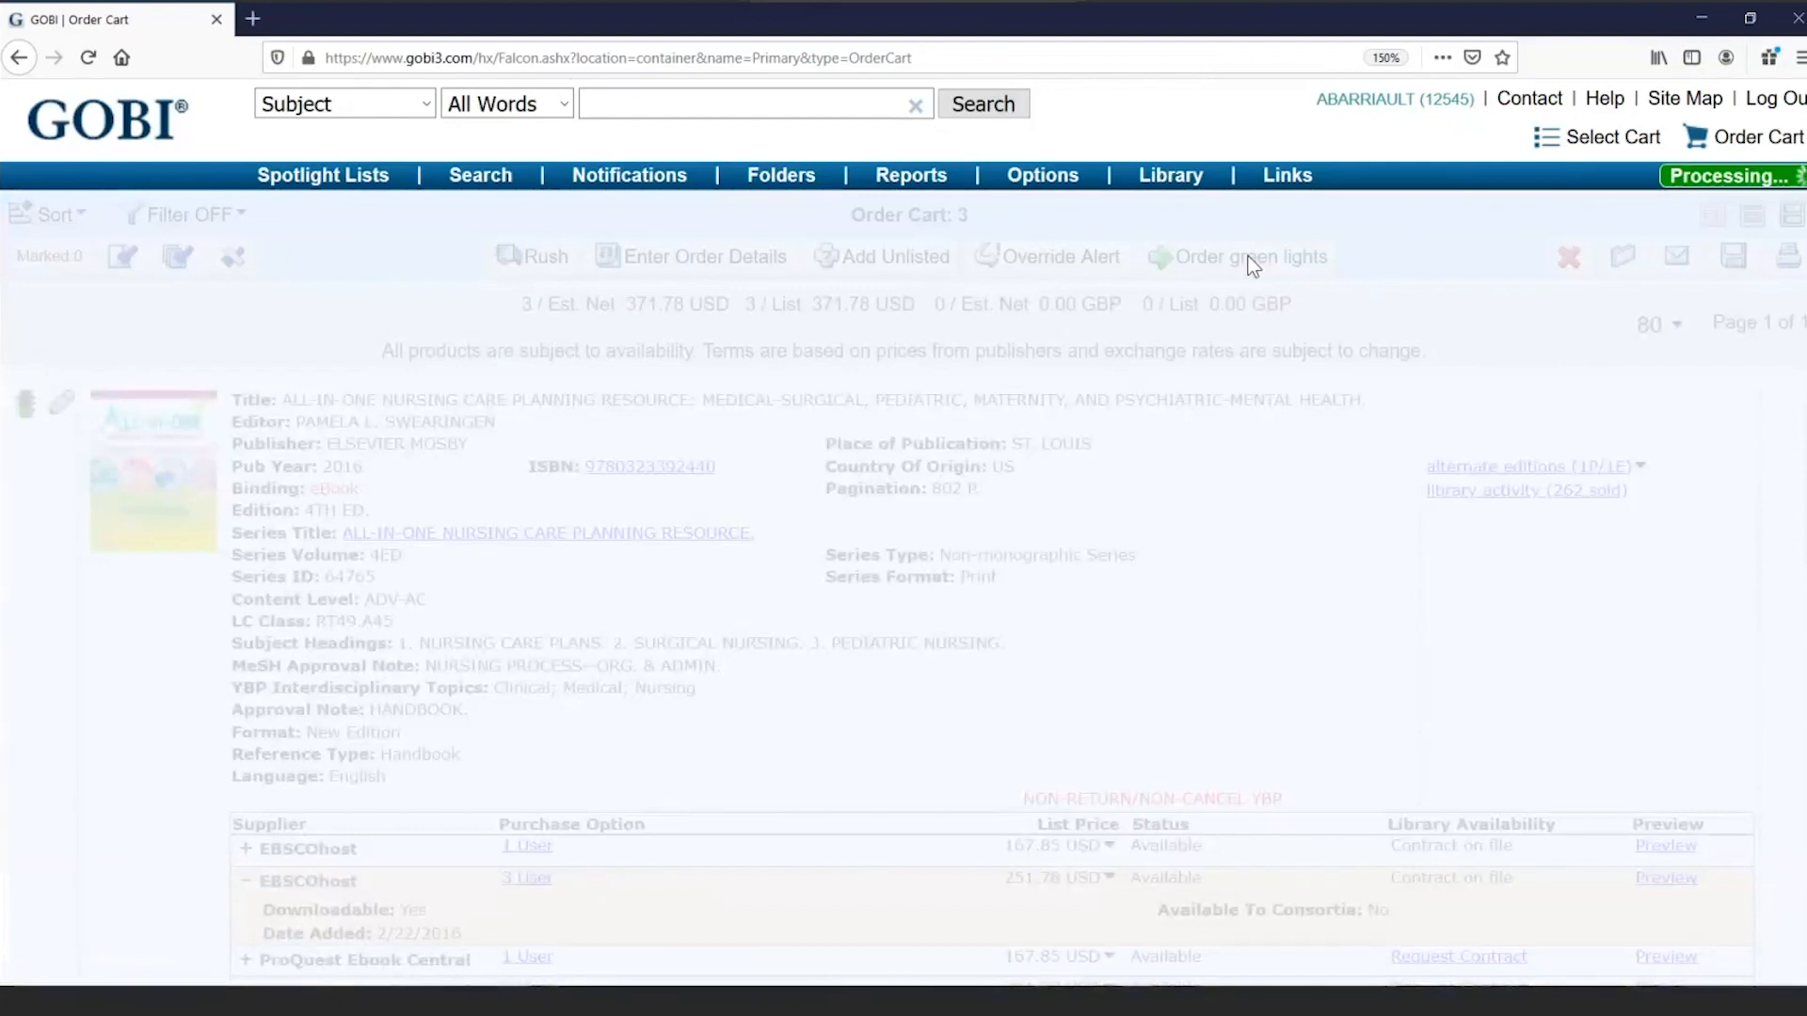
mouse_move(1233, 463)
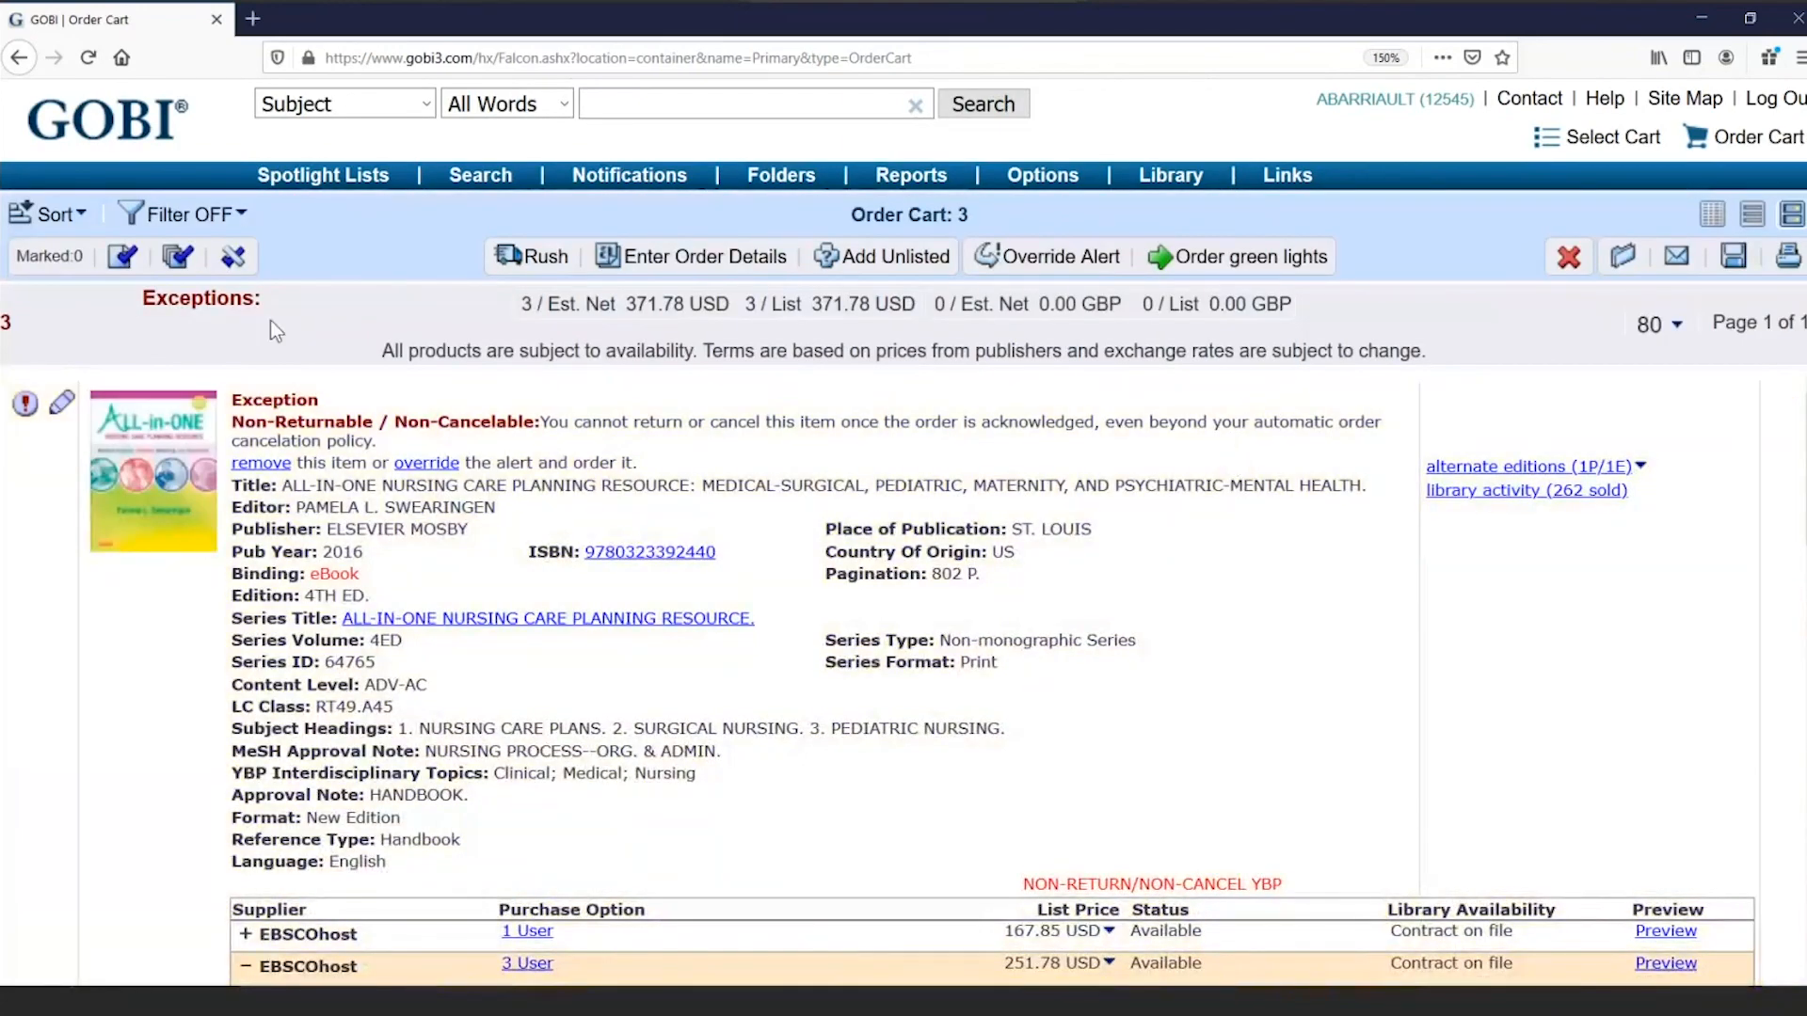
mouse_move(177, 256)
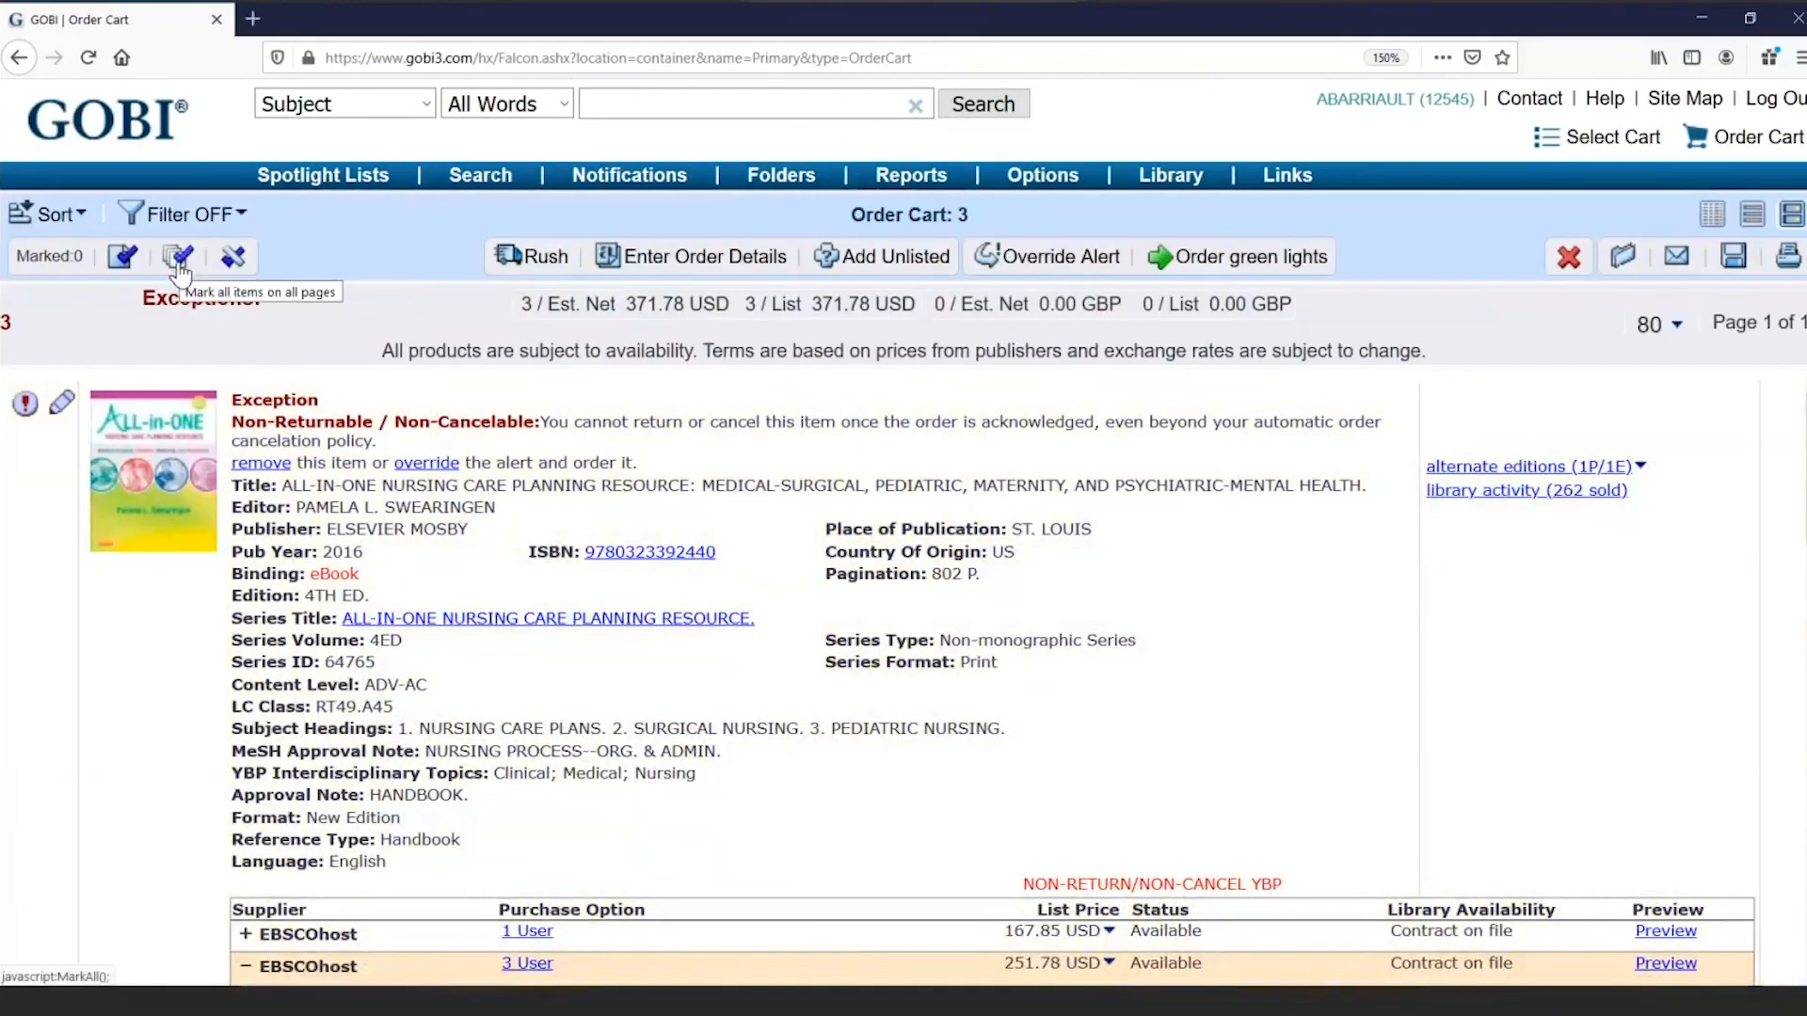
click(177, 255)
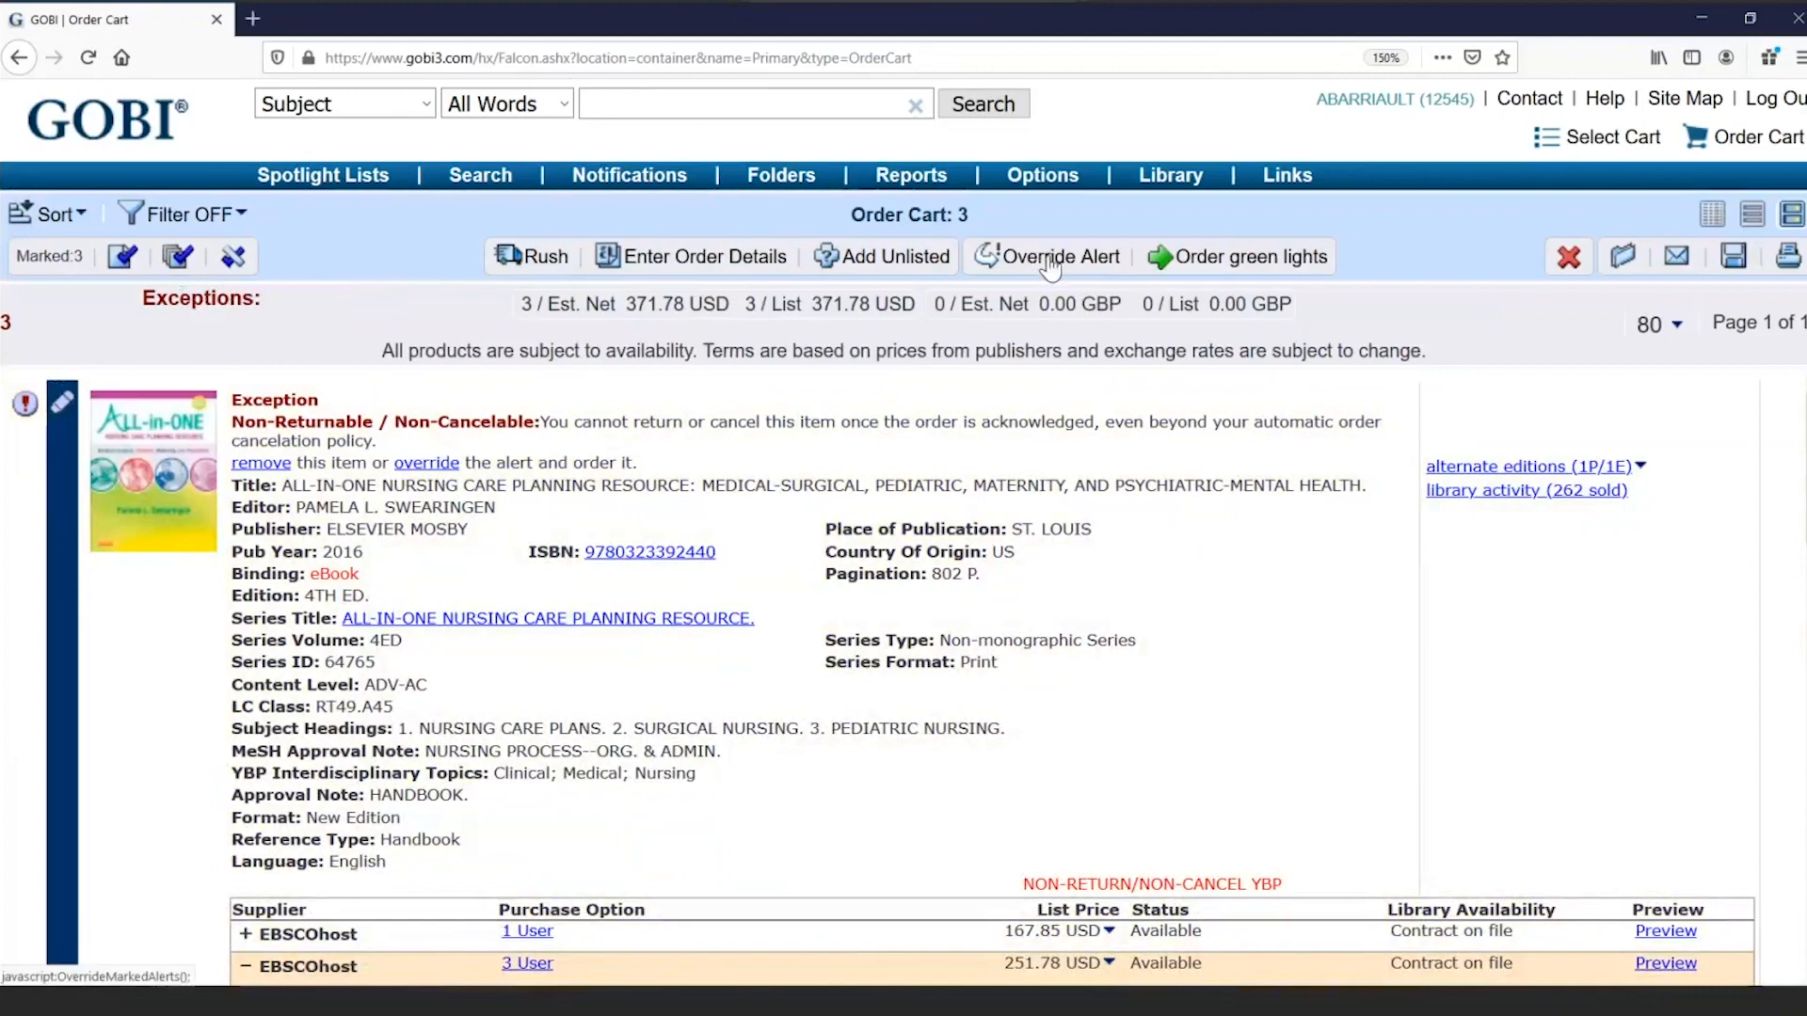
click(1061, 256)
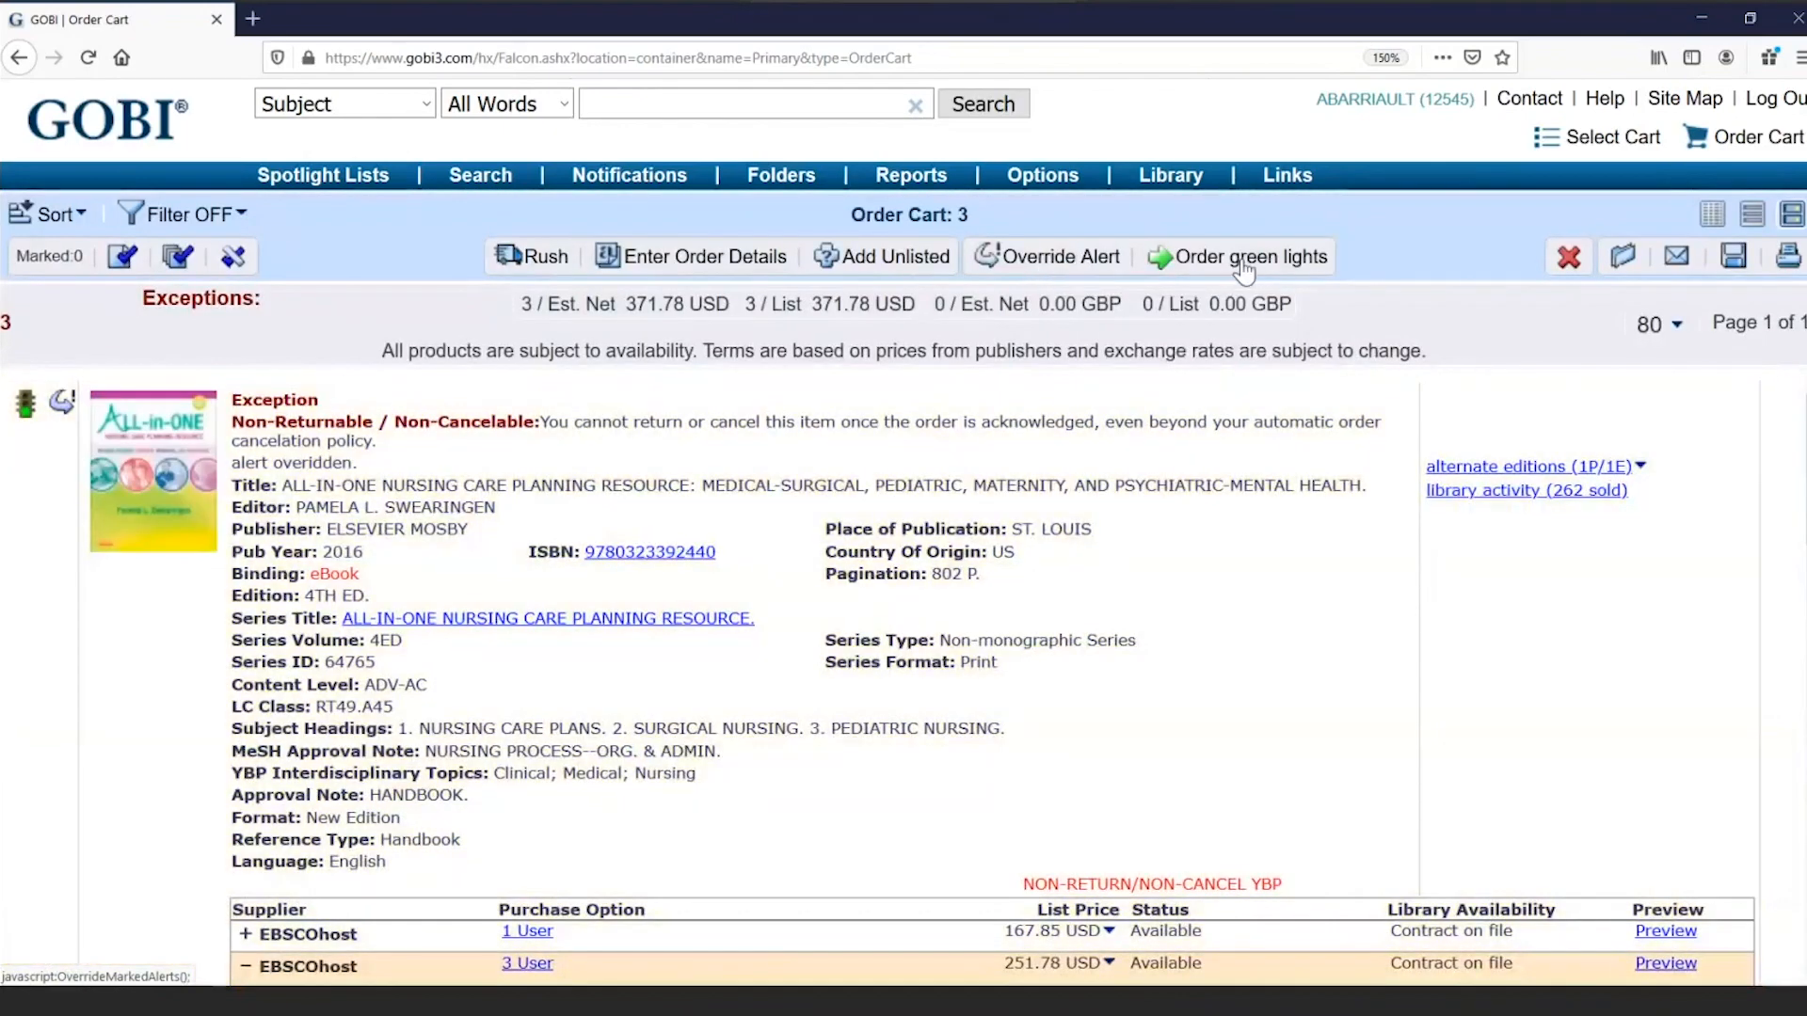
click(1249, 256)
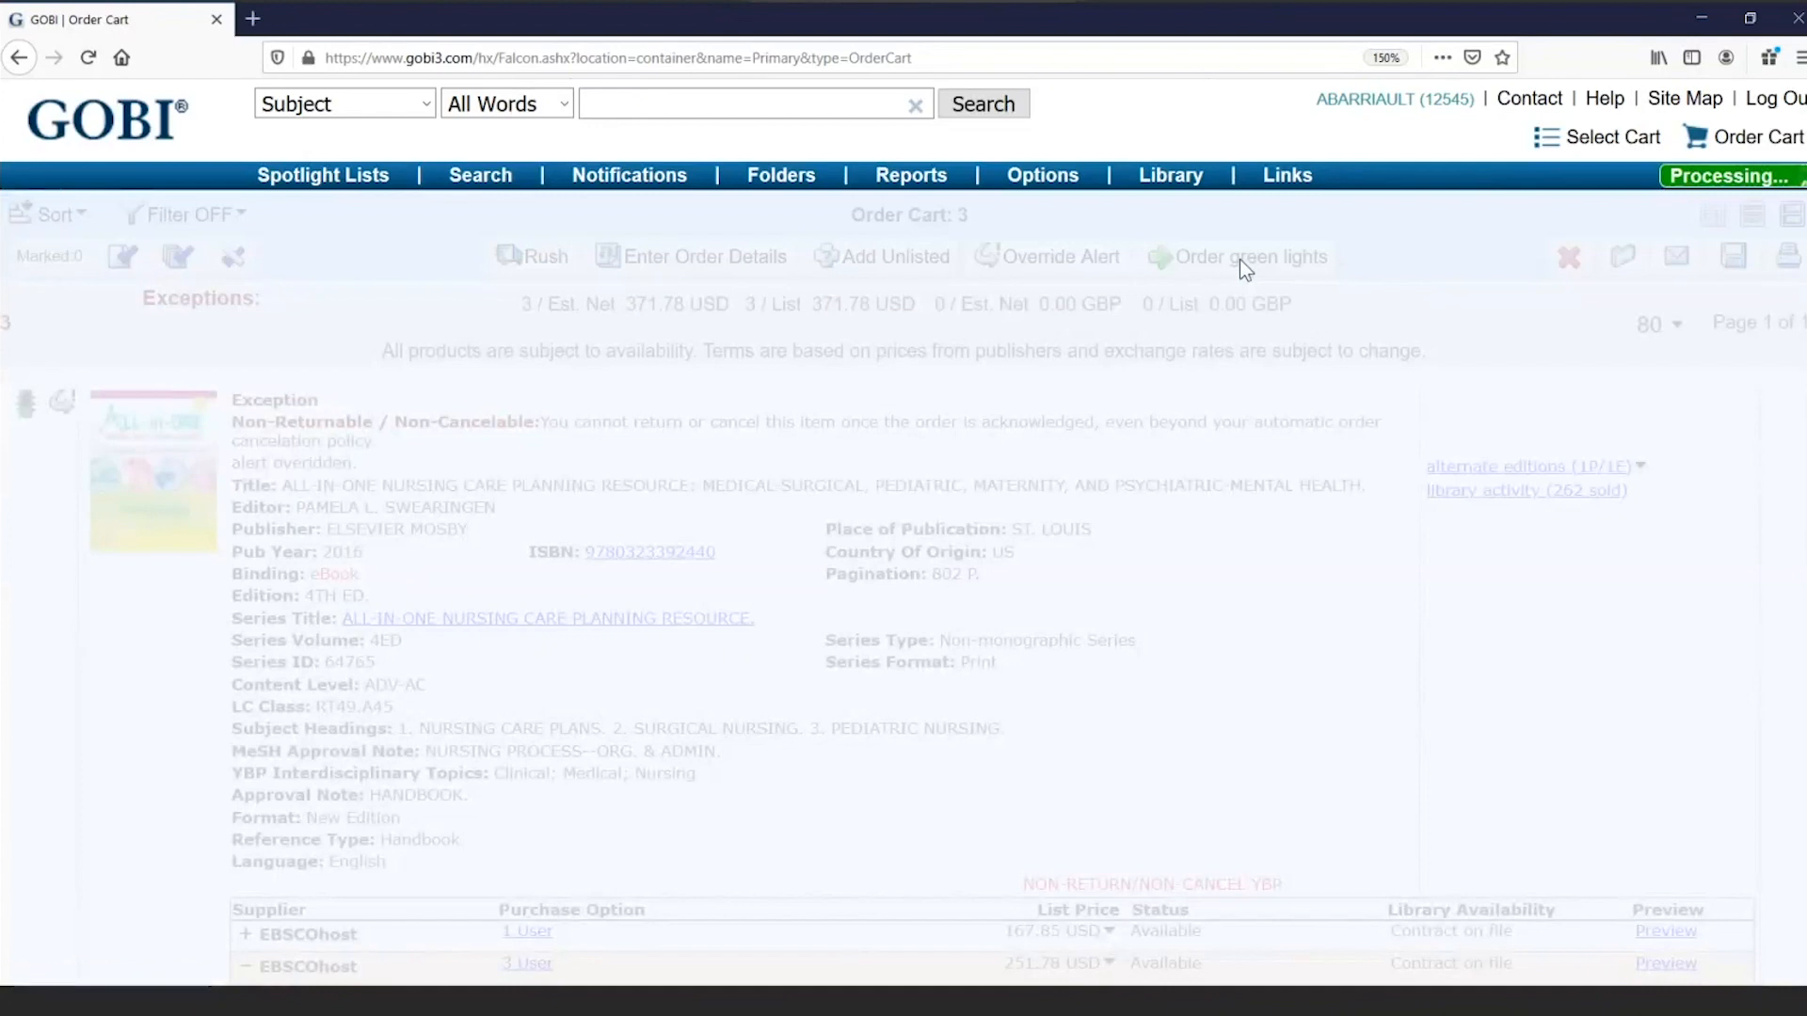
mouse_move(1169, 487)
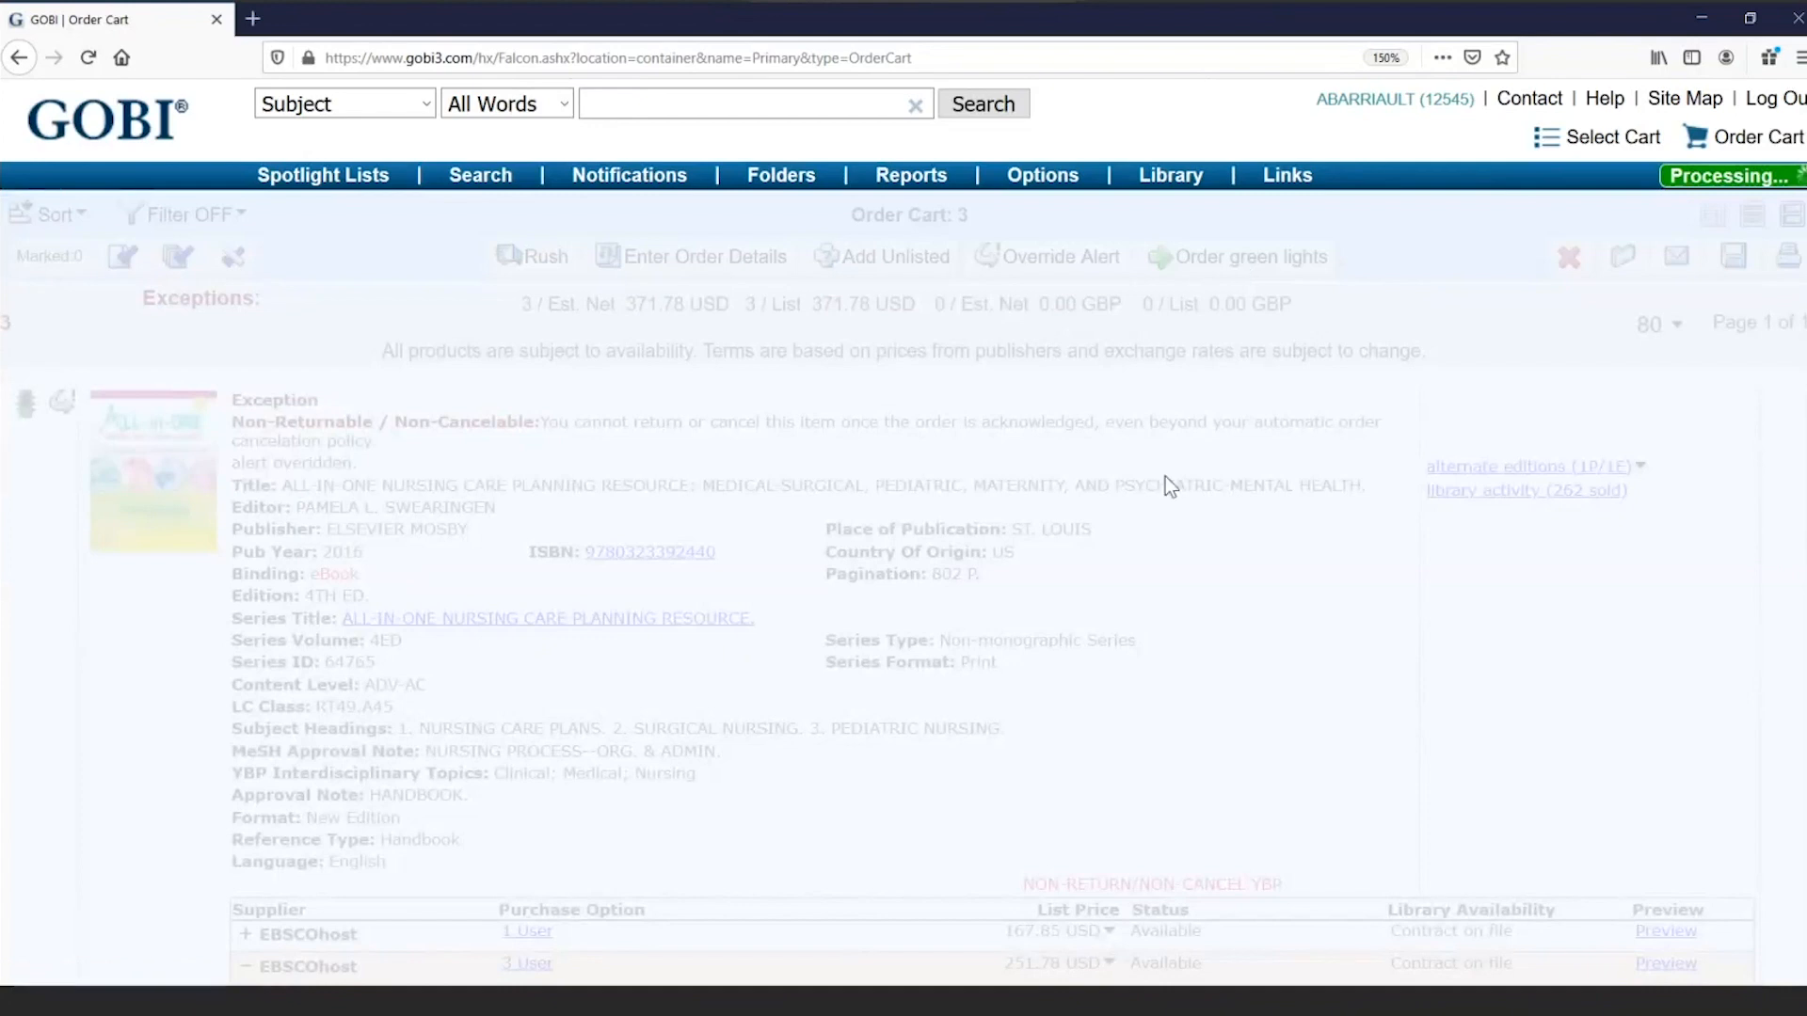
mouse_move(1123, 480)
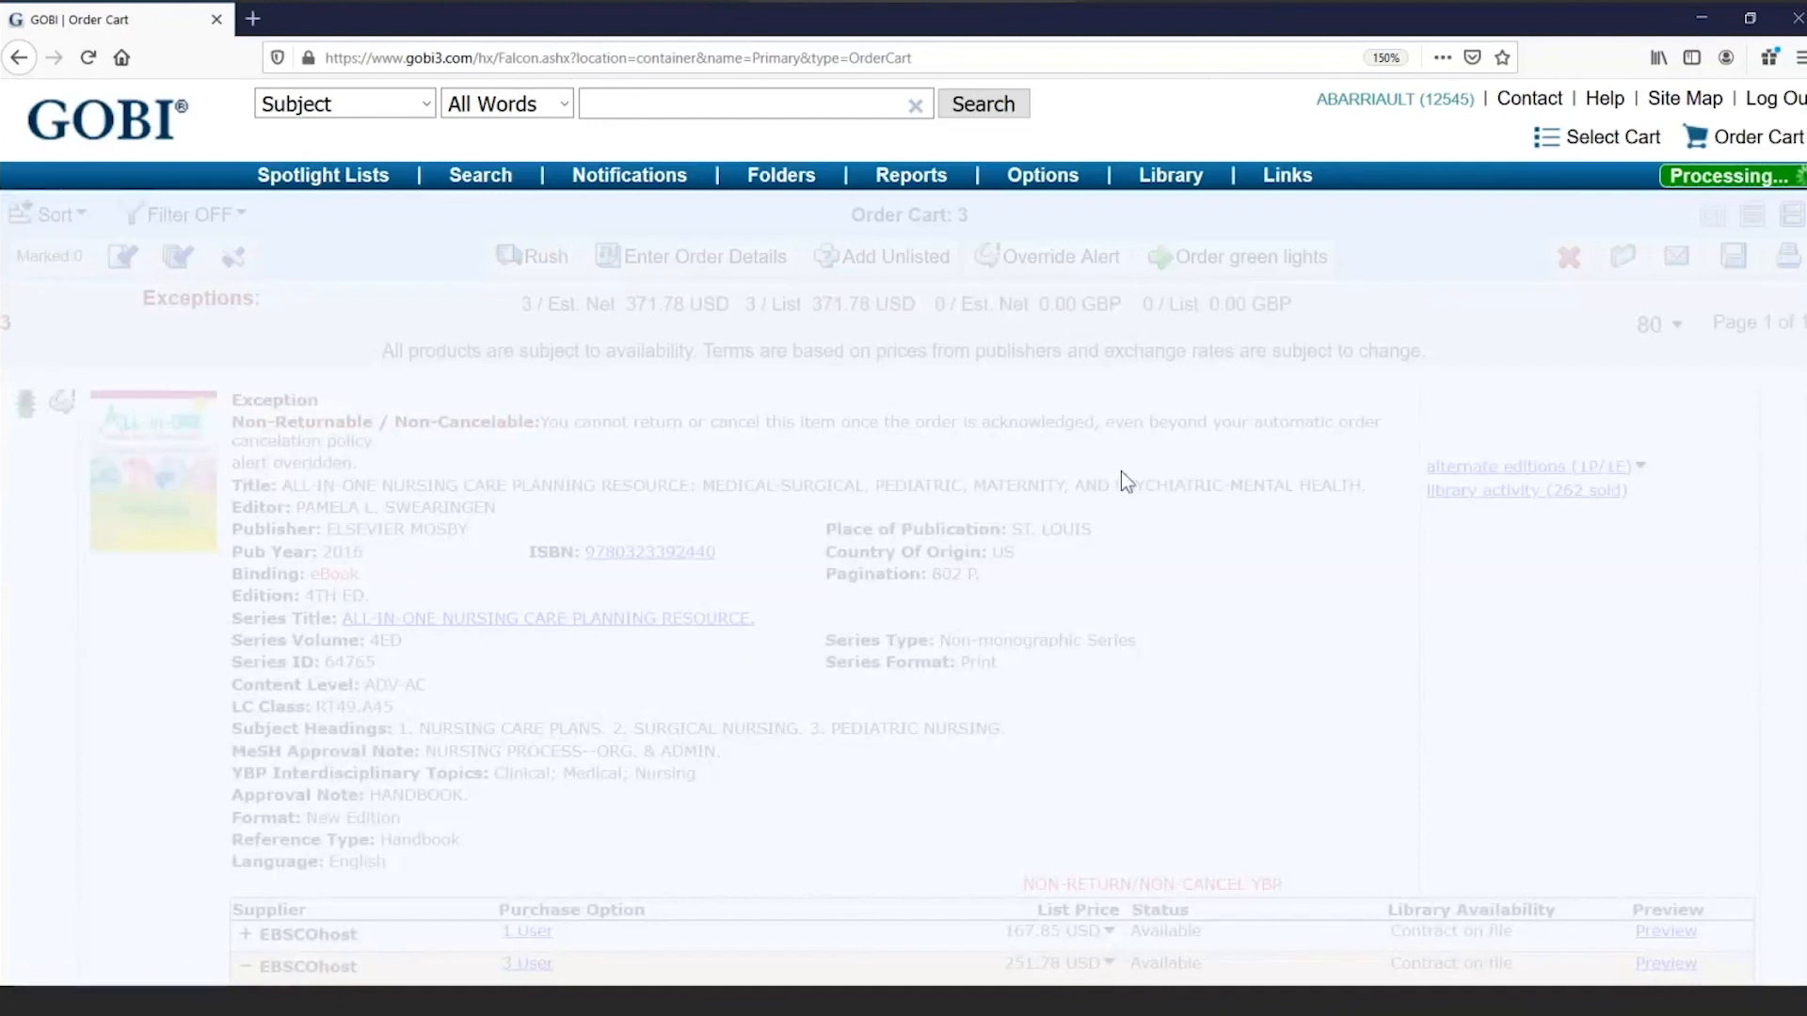